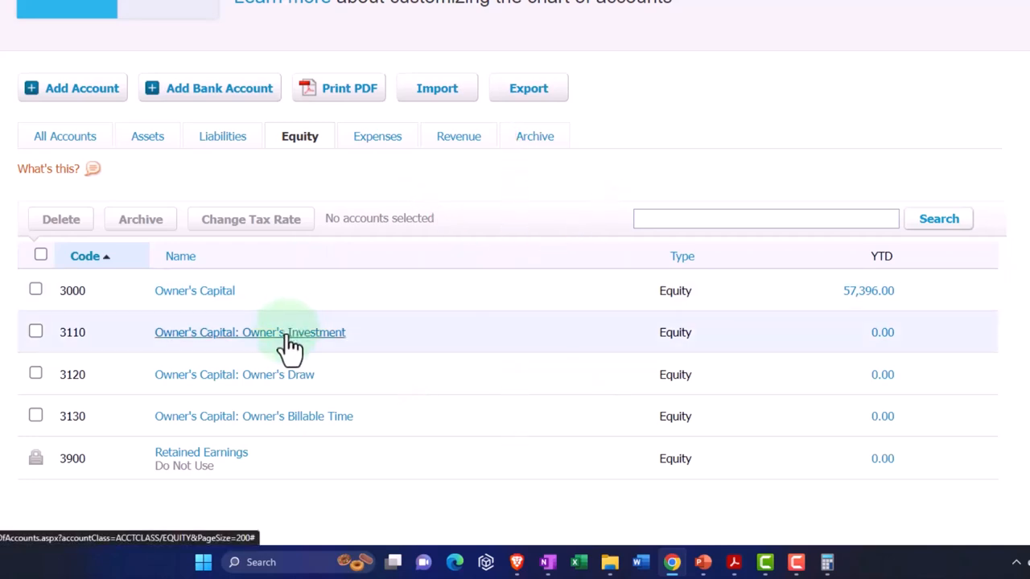
mouse_move(302, 378)
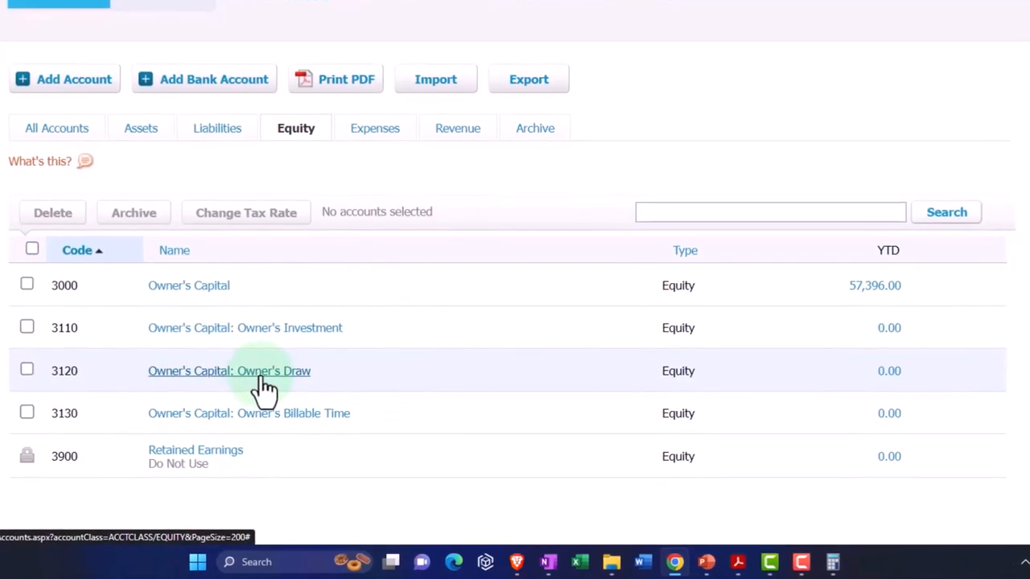
mouse_move(217, 312)
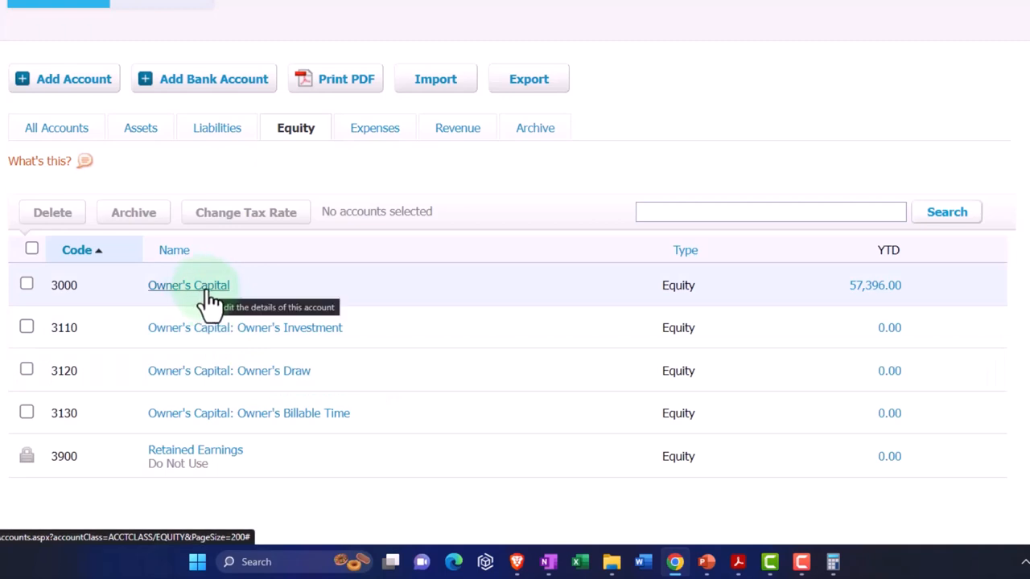
mouse_move(195, 457)
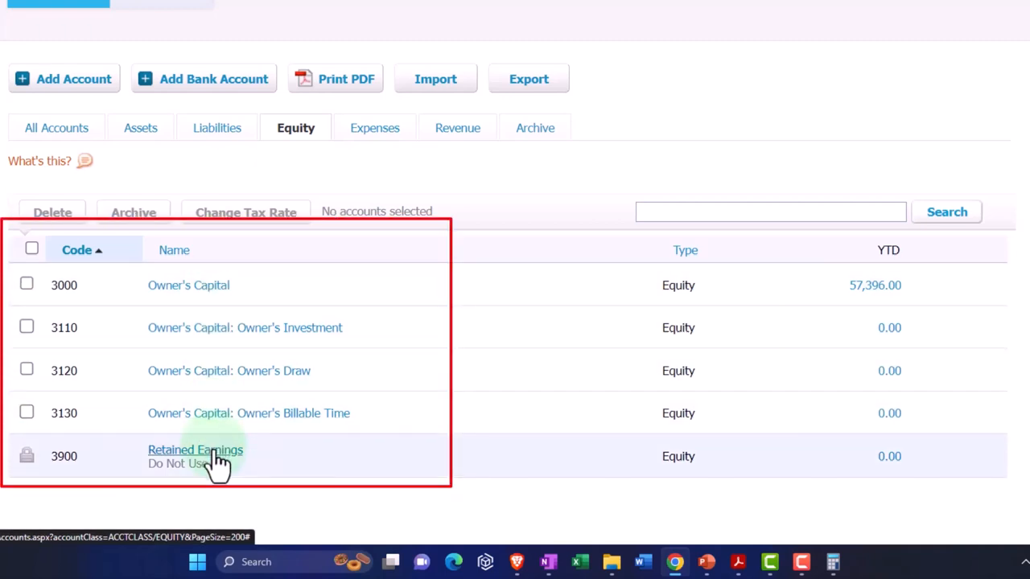
Step: Rename account 3900 Retained Earnings to Owner Capital and save it
click(196, 451)
text(O)
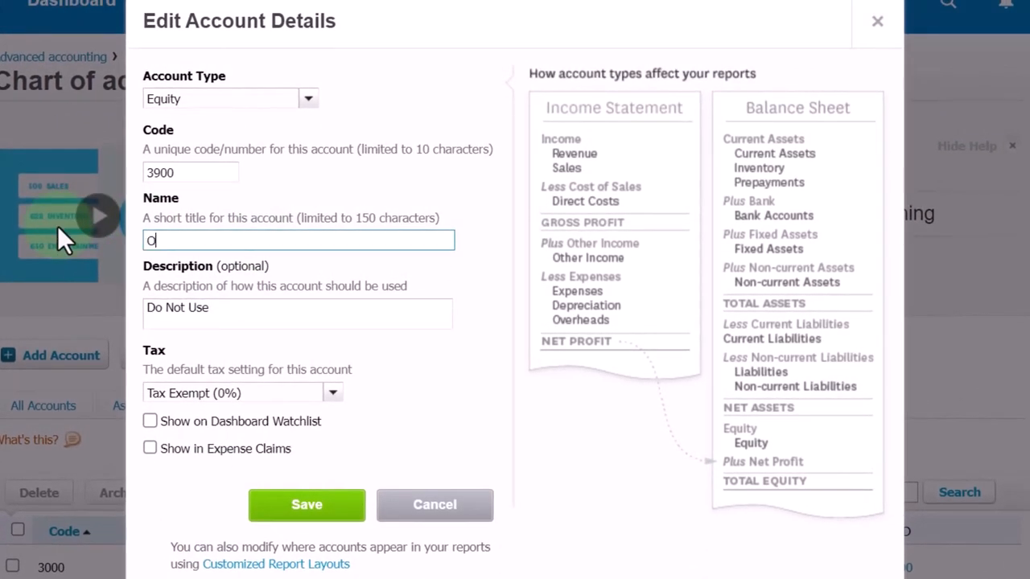
text(wne)
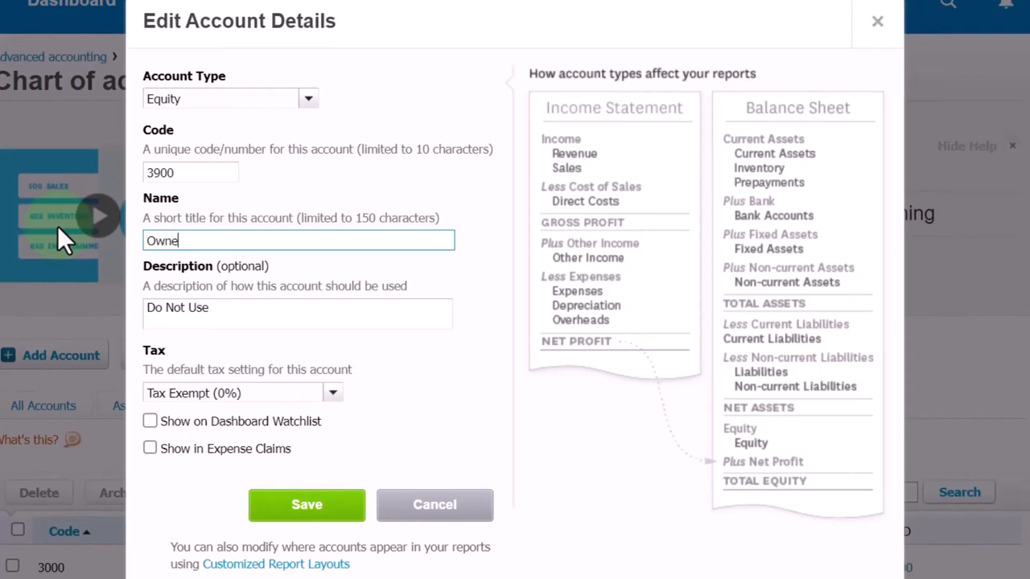
text(r Capital)
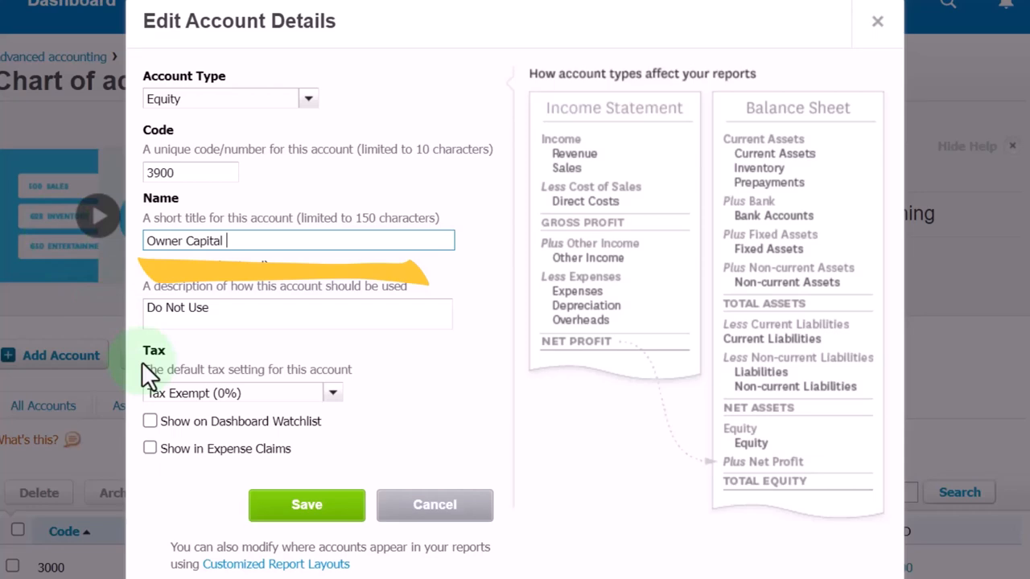
click(305, 505)
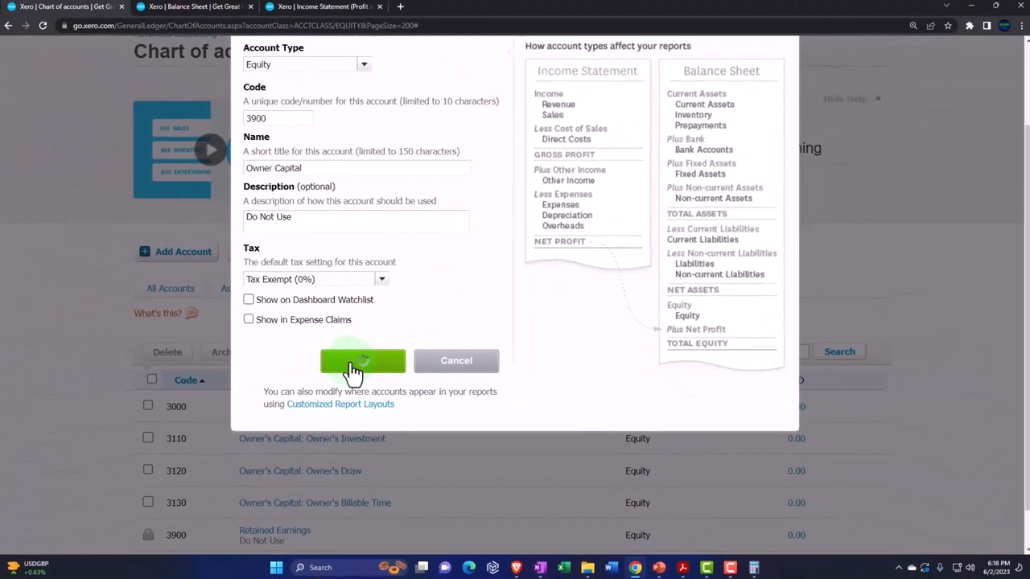
click(362, 360)
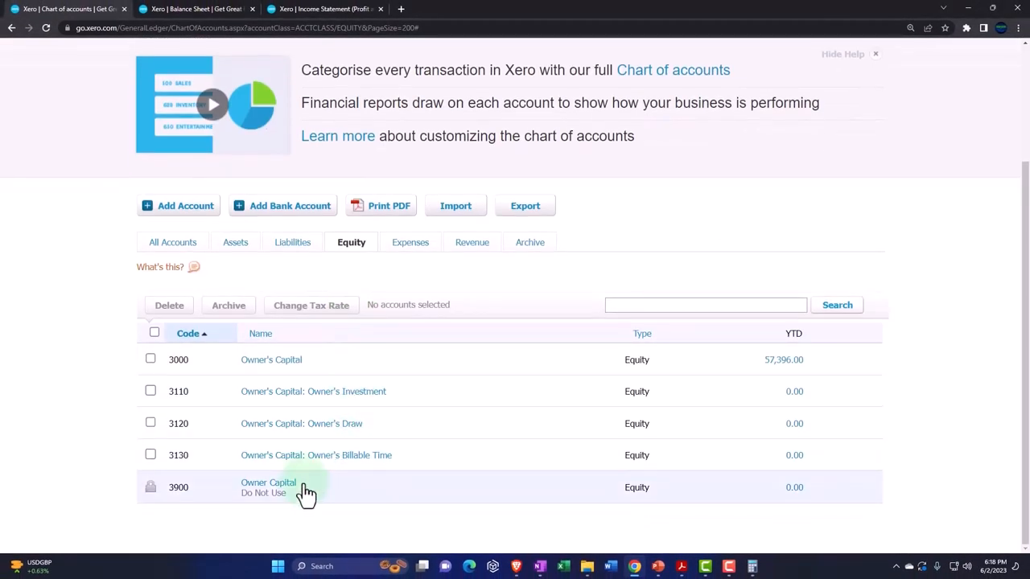
mouse_move(306, 490)
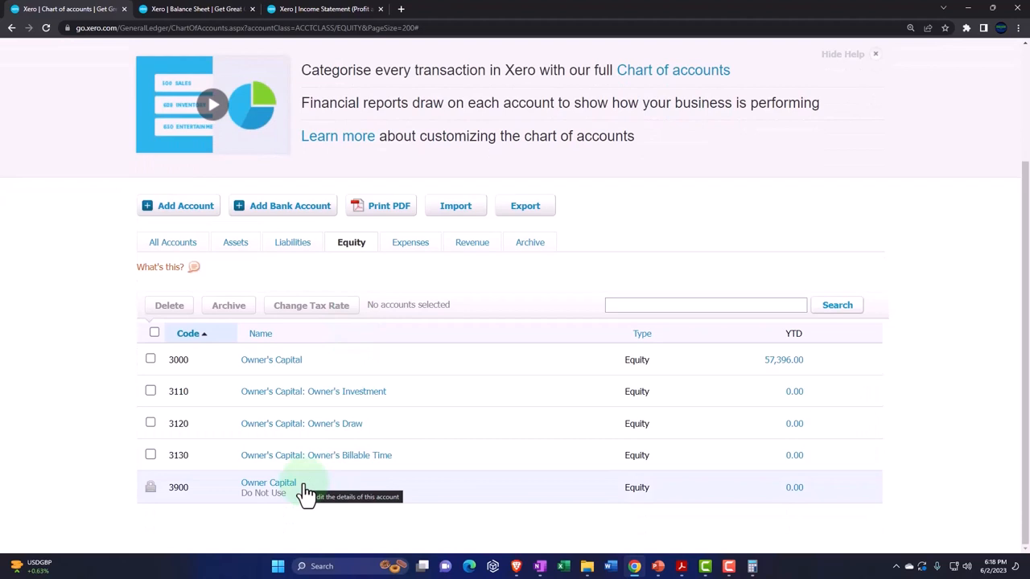
mouse_move(271, 360)
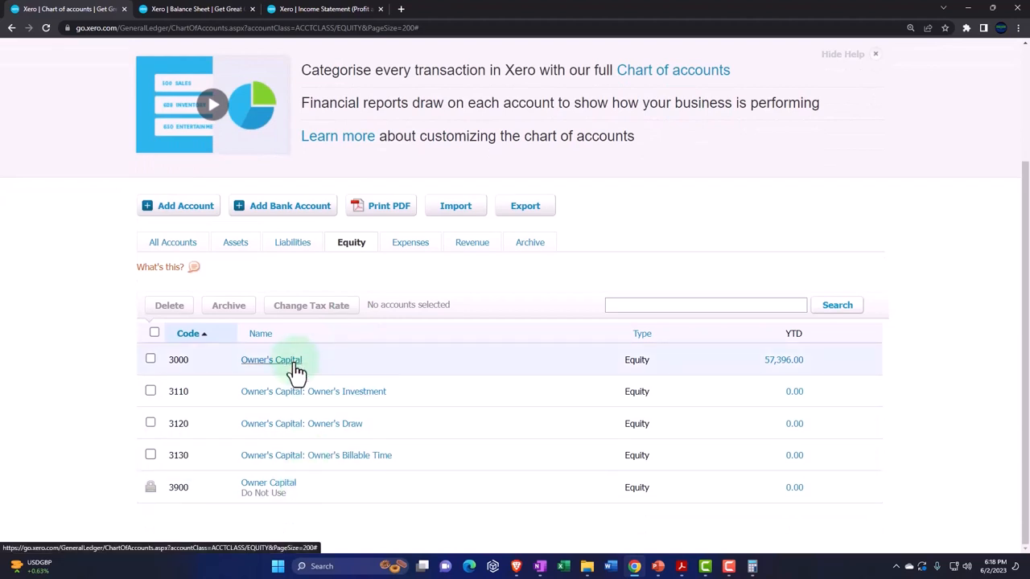
Step: Rename account 3000 Owner's Capital to Beg Equity and save it
click(271, 360)
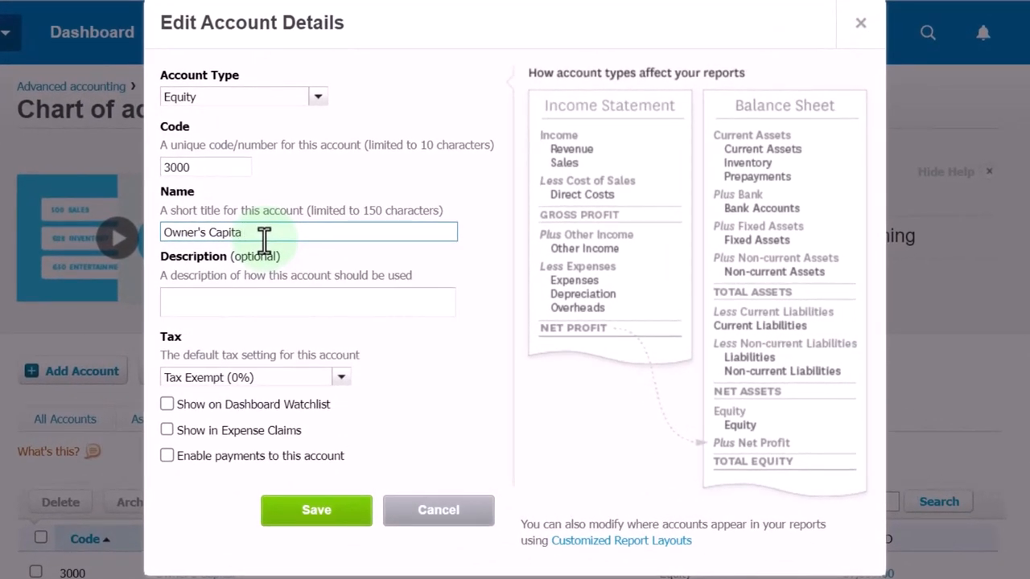
text(Be)
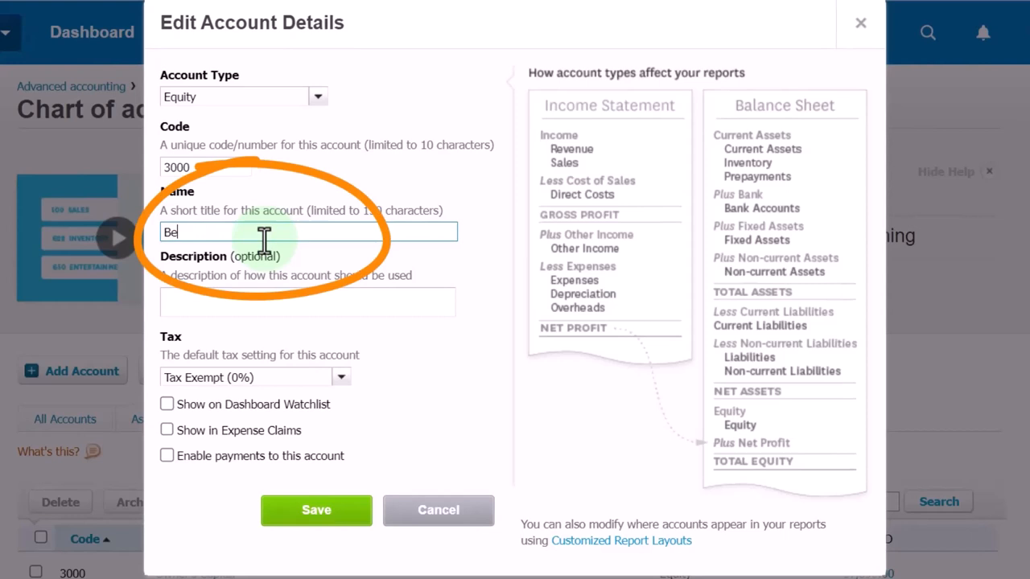
text(ui)
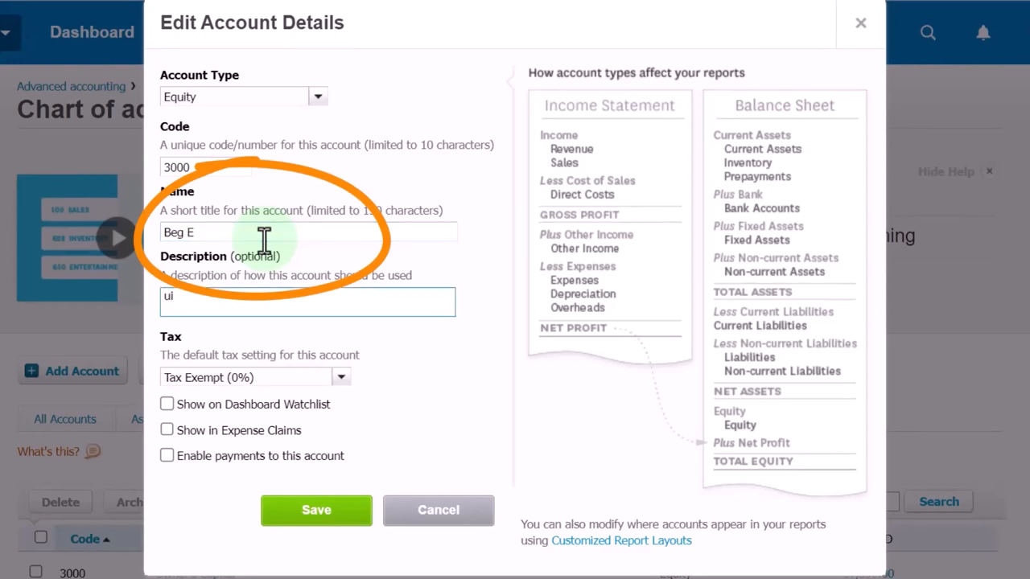
text(quity)
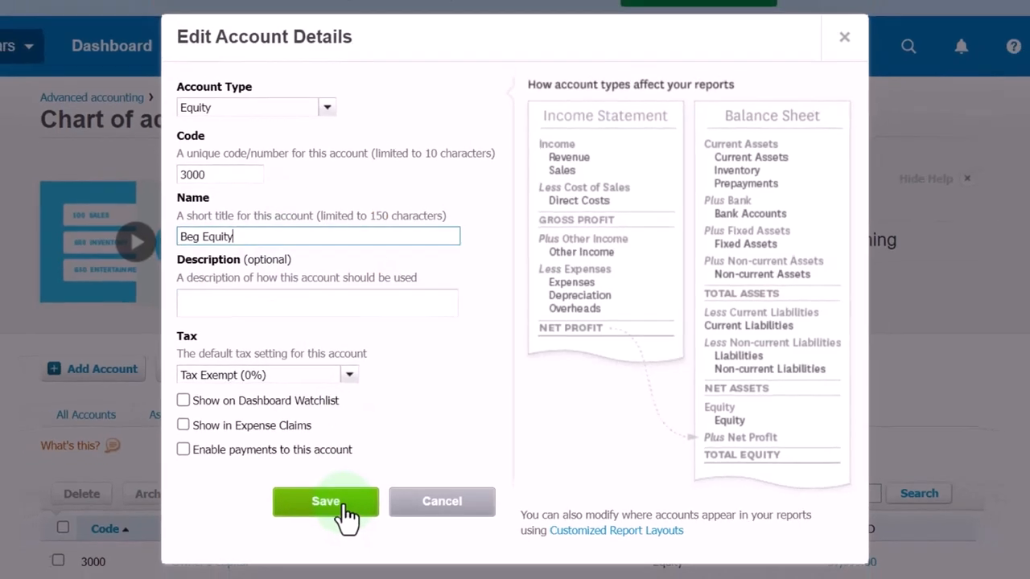
click(325, 501)
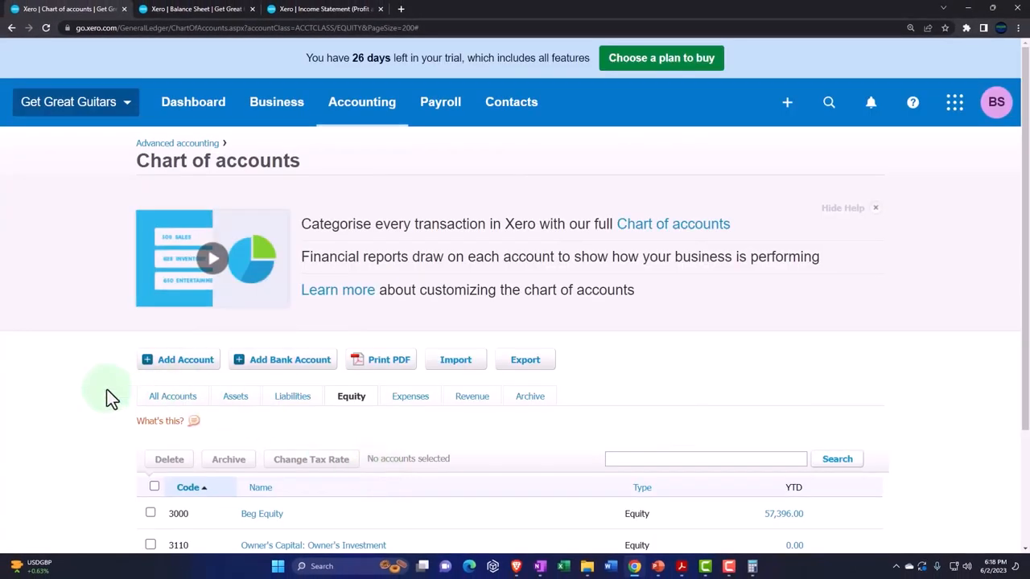
scroll(down, 3)
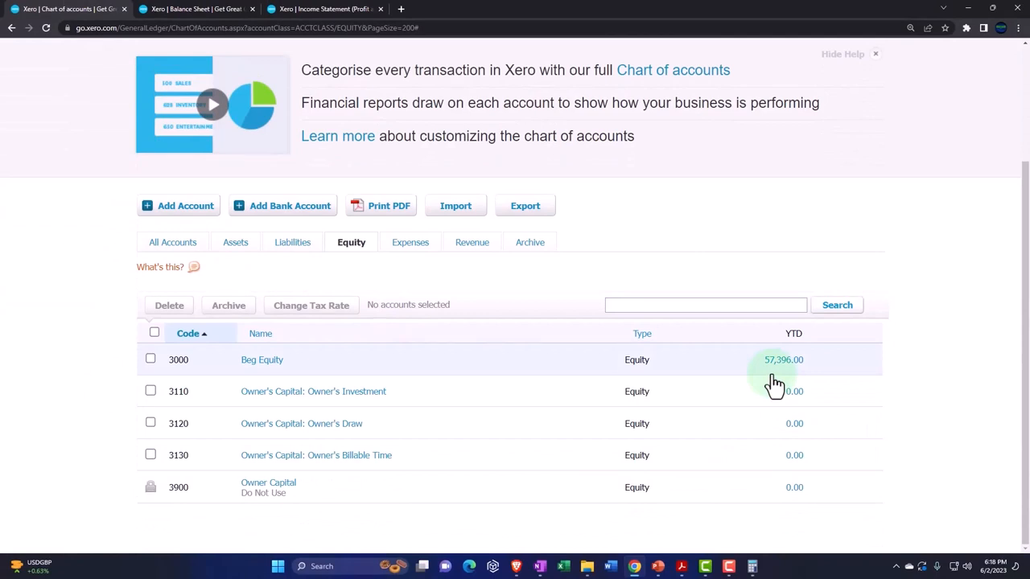
mouse_move(268, 483)
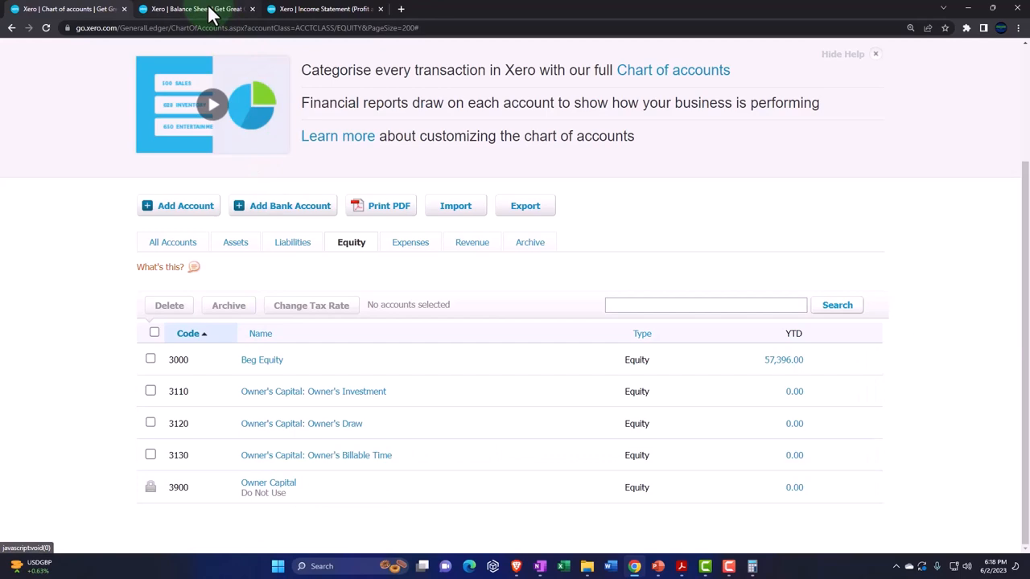
click(193, 8)
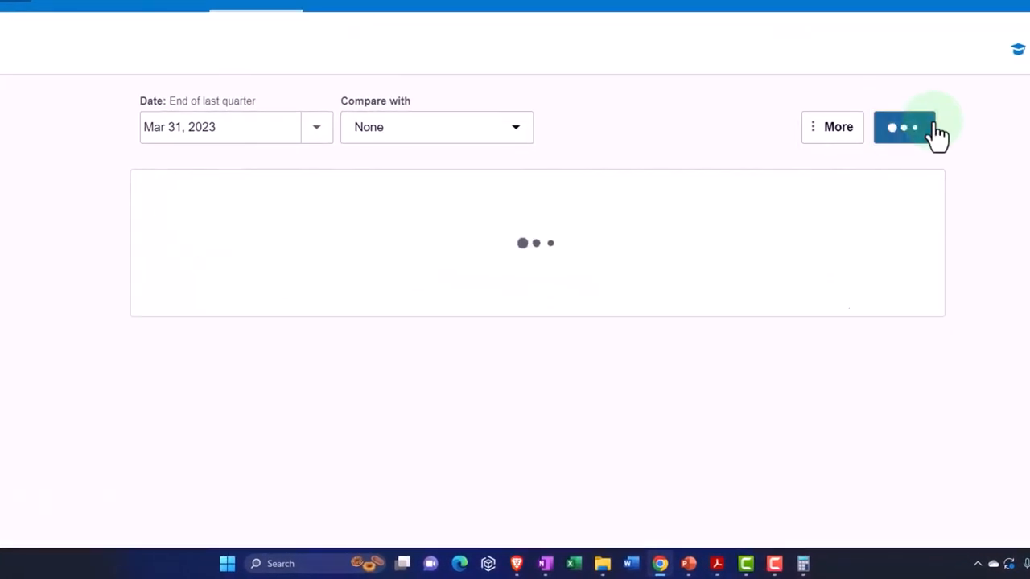
click(904, 125)
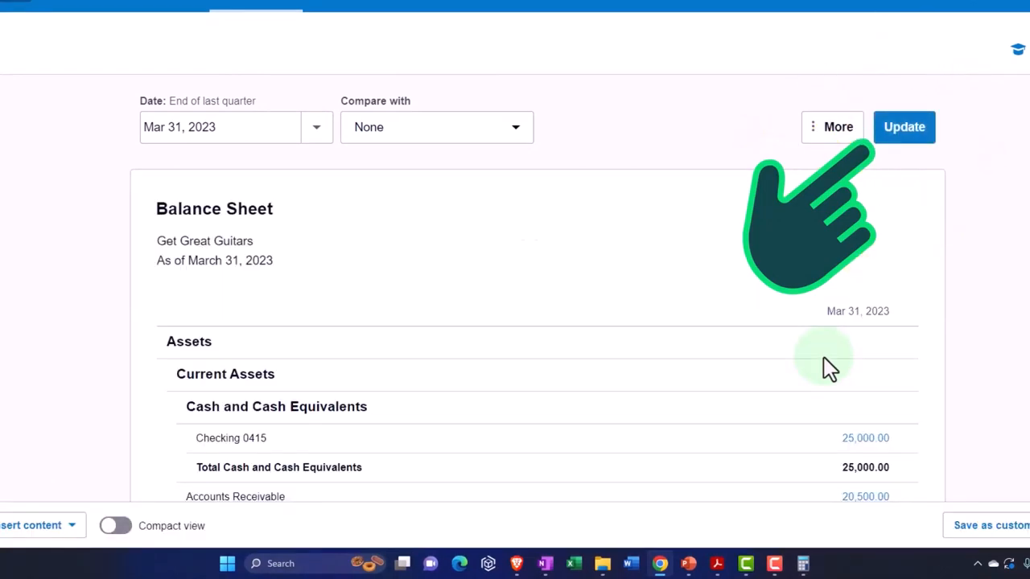
scroll(down, 3)
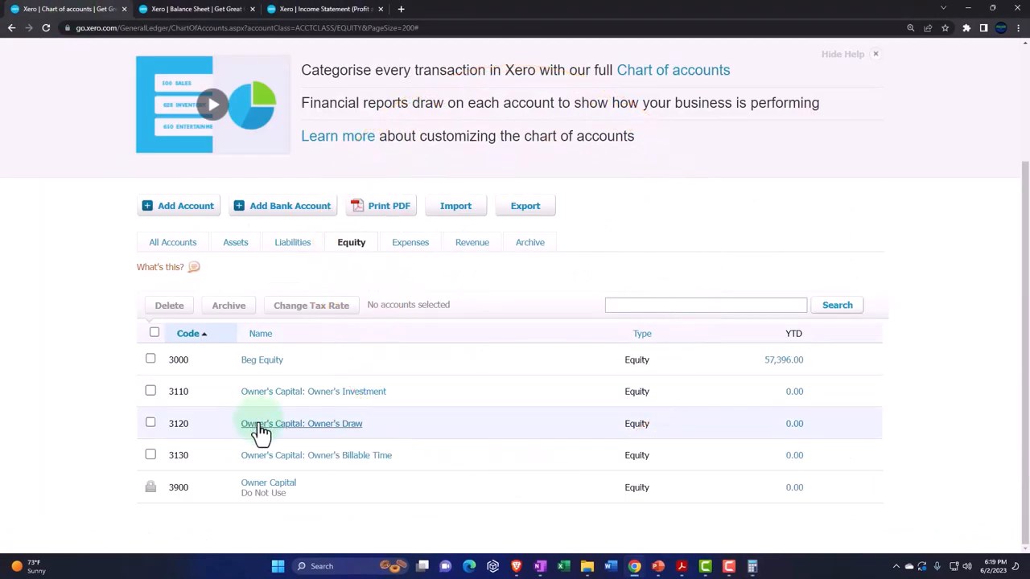
mouse_move(129, 428)
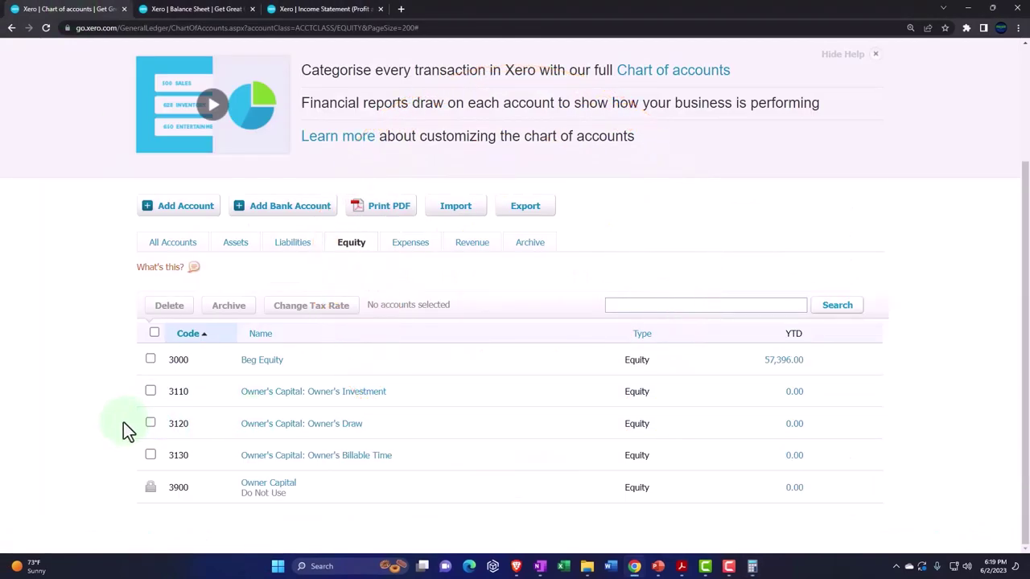
scroll(up, 3)
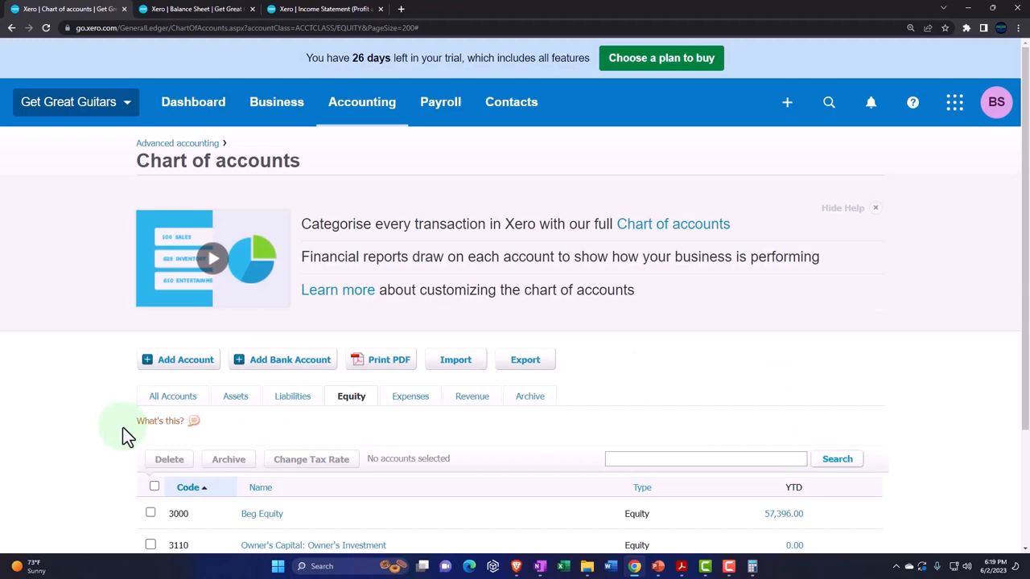
Step: Find the Journal report in Reports and start a new manual journal
click(361, 101)
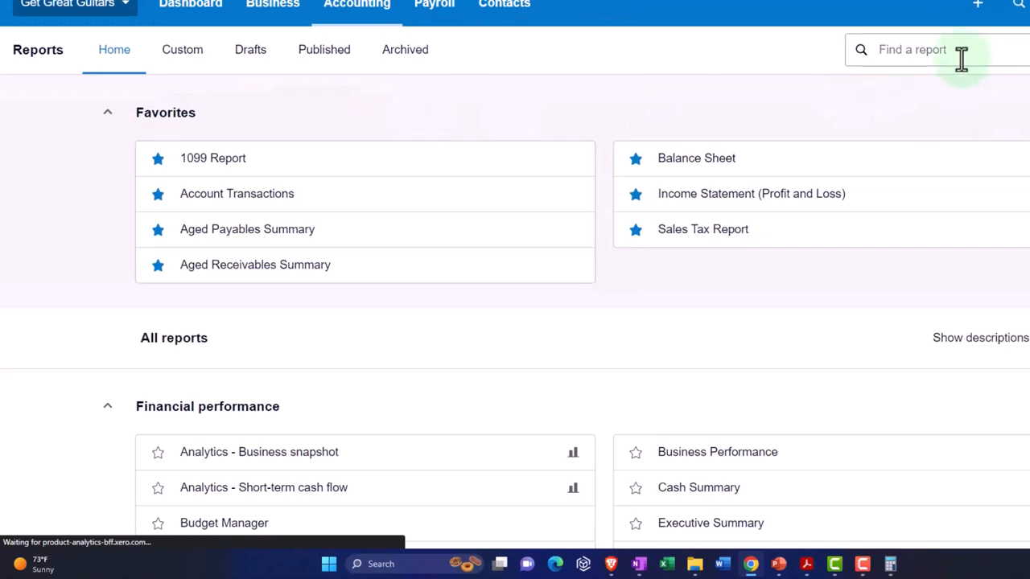
text(journ)
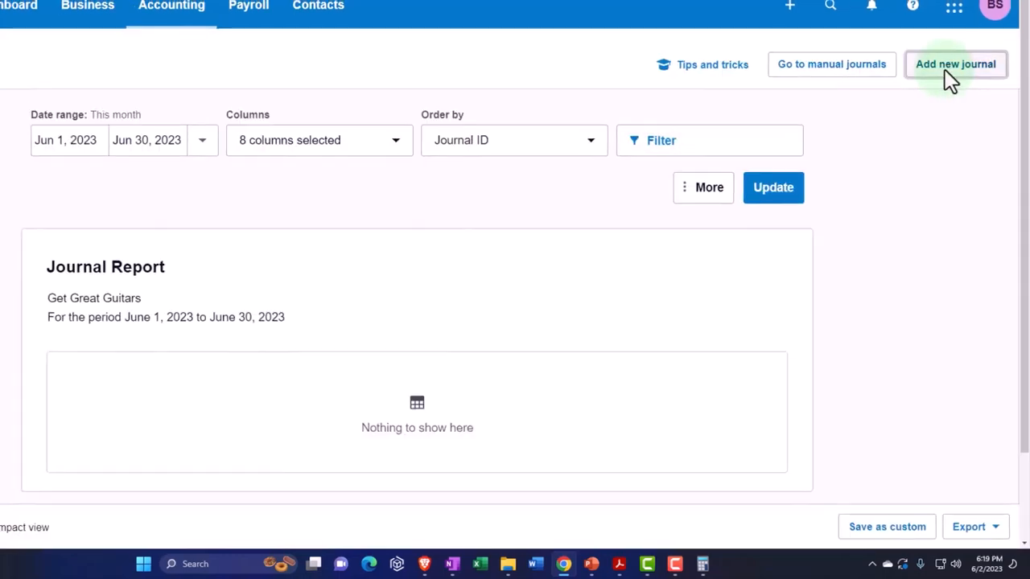
click(956, 65)
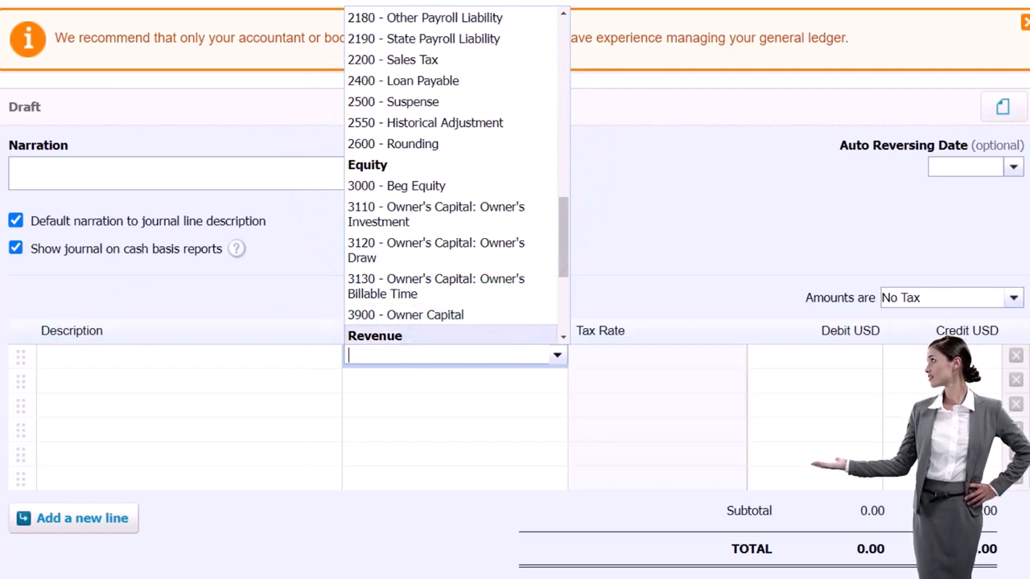
Step: Narrate the journal 'Beg bal', date it Dec 31, 2022, and set line one to Owner Capital
text(Be)
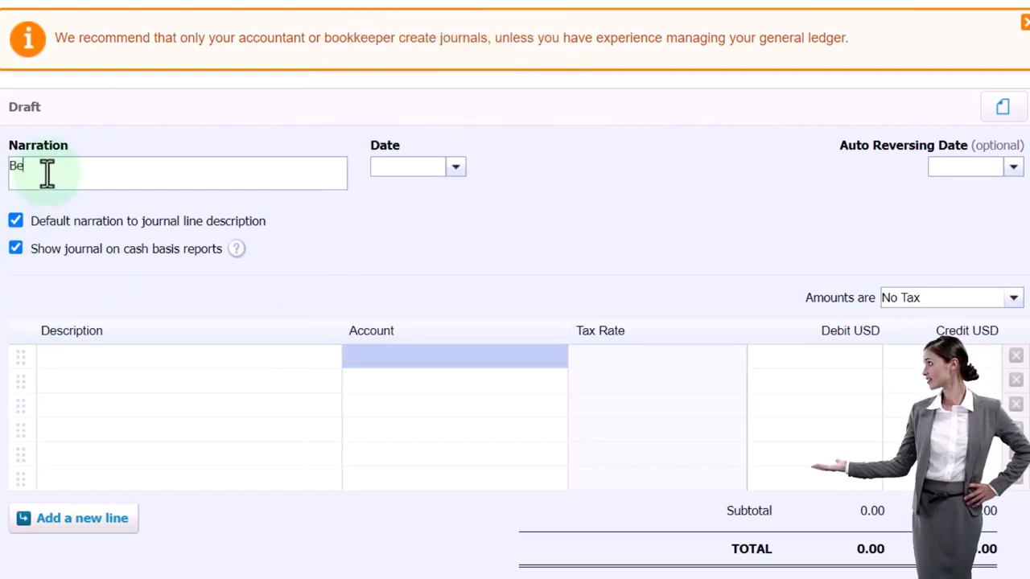
text(g bal)
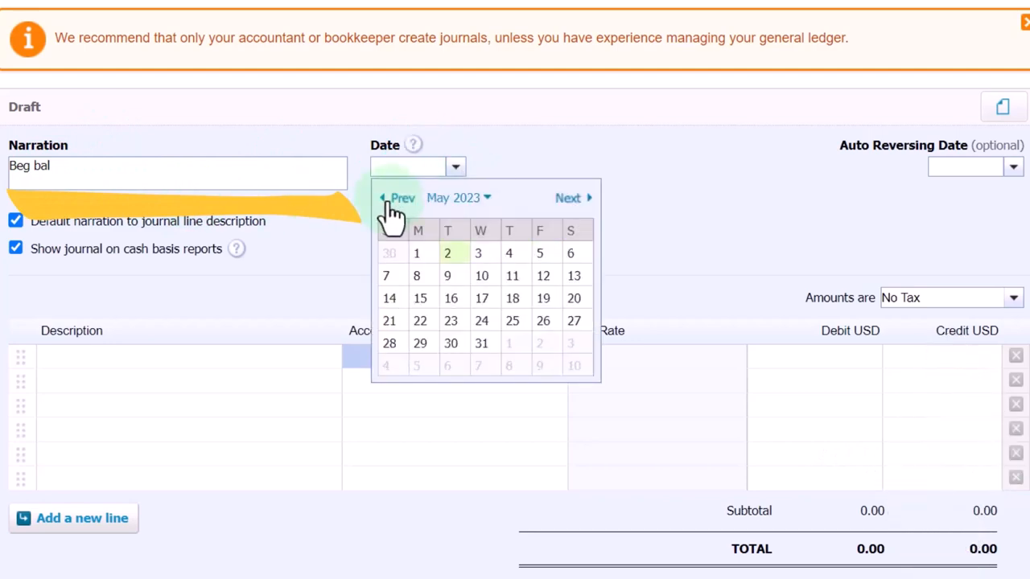
click(399, 198)
text(Dec 31, 2022)
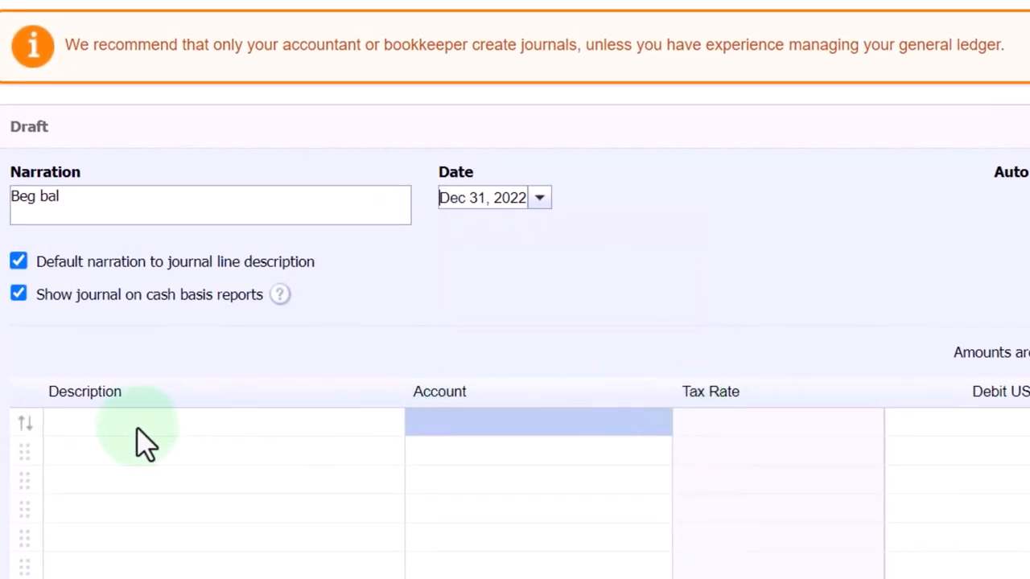
click(537, 420)
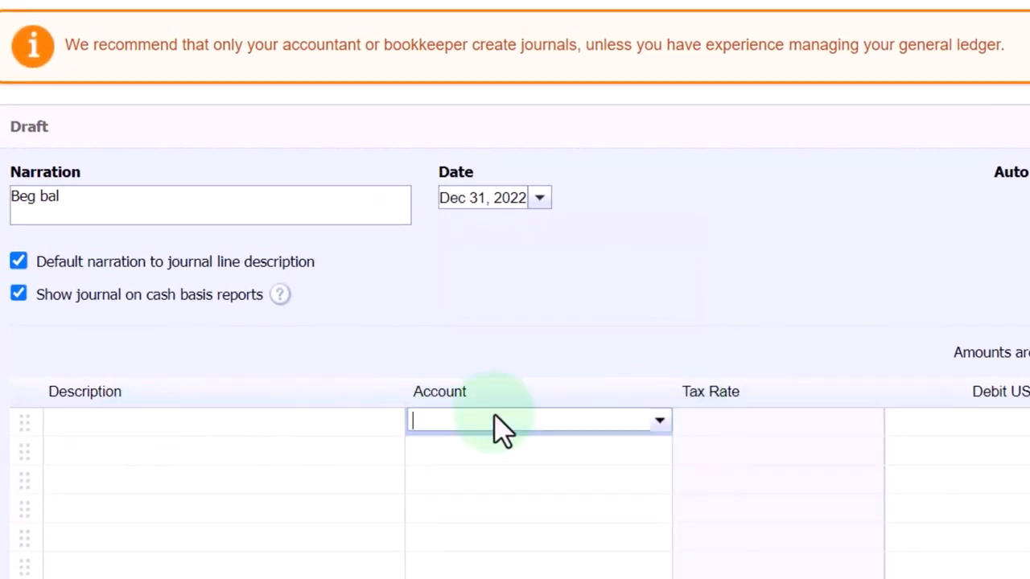
text(cap)
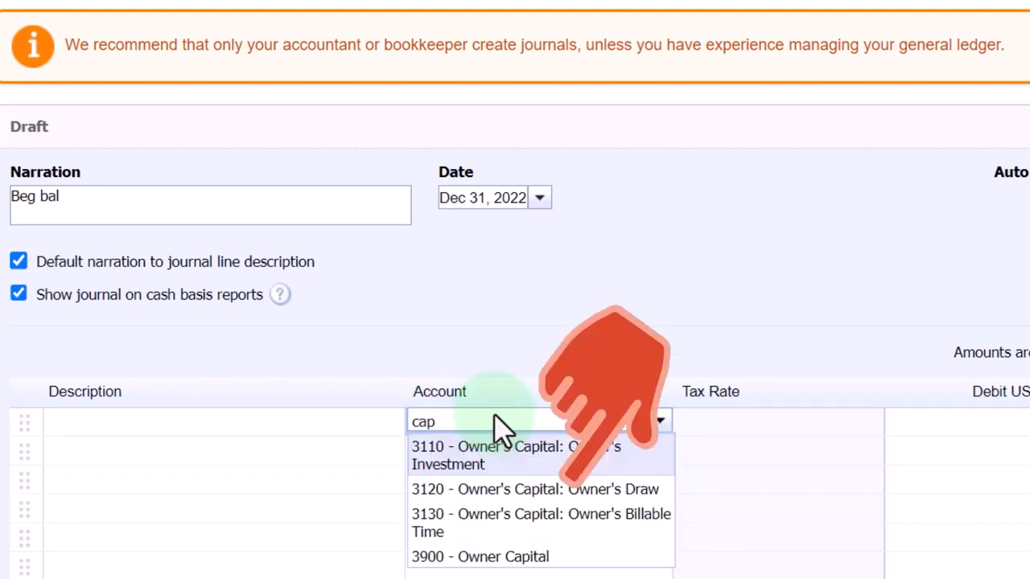
click(480, 557)
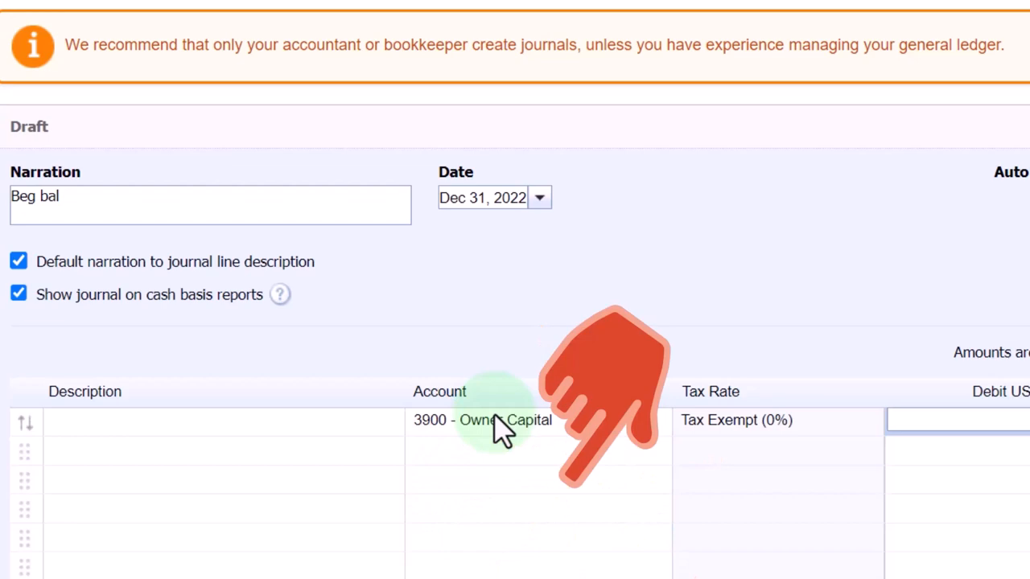
Step: Enter 57,396 against Owner Capital and Beg Equity, then post the journal
click(958, 418)
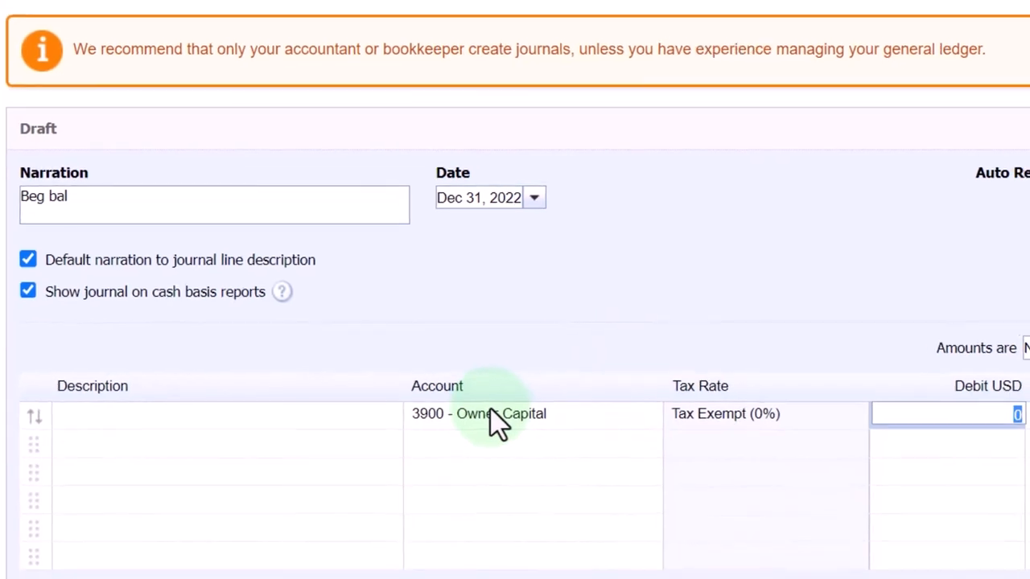
click(196, 10)
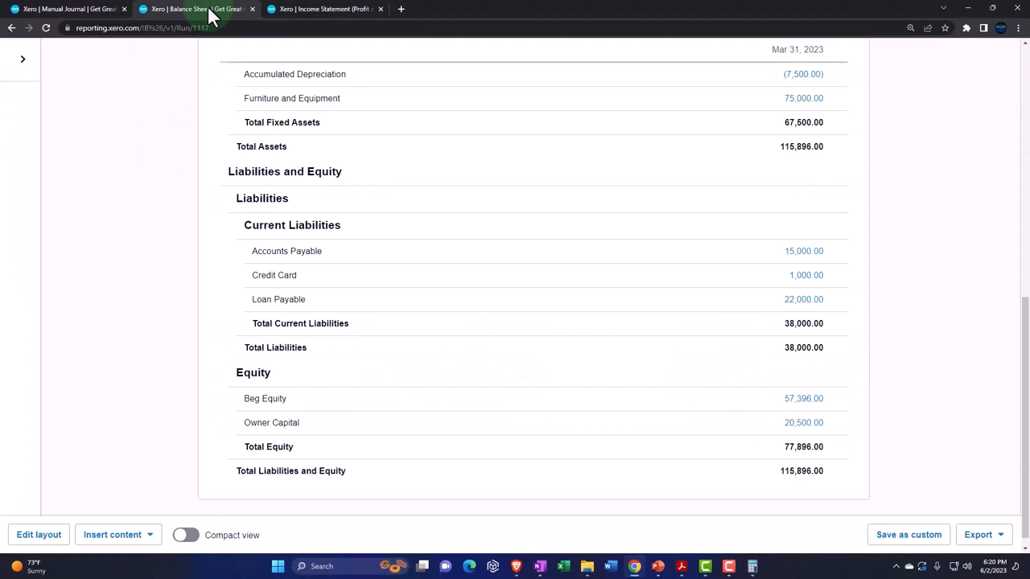
mouse_move(115, 62)
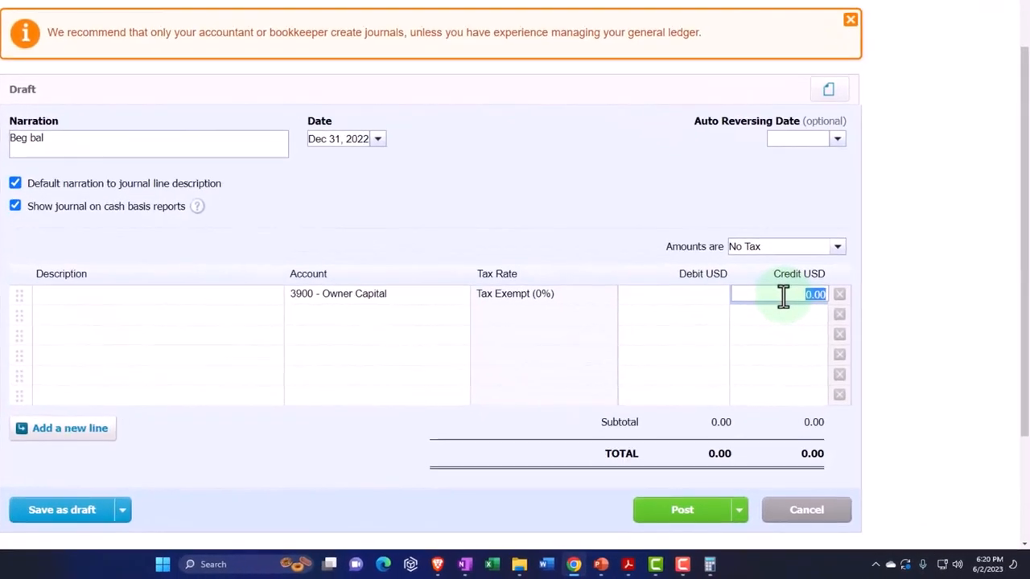
text(57396)
click(673, 315)
text(57,396)
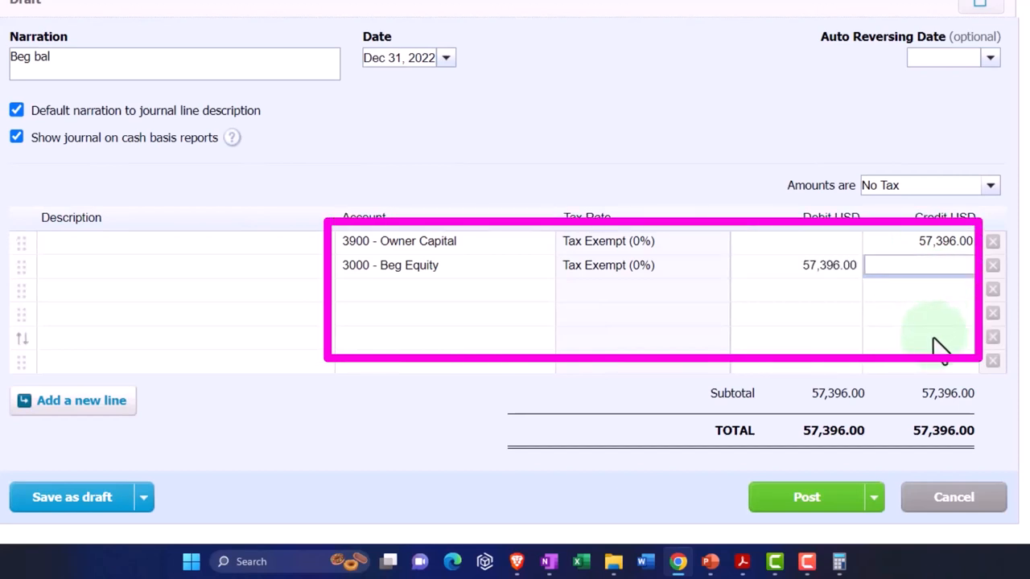
mouse_move(882, 366)
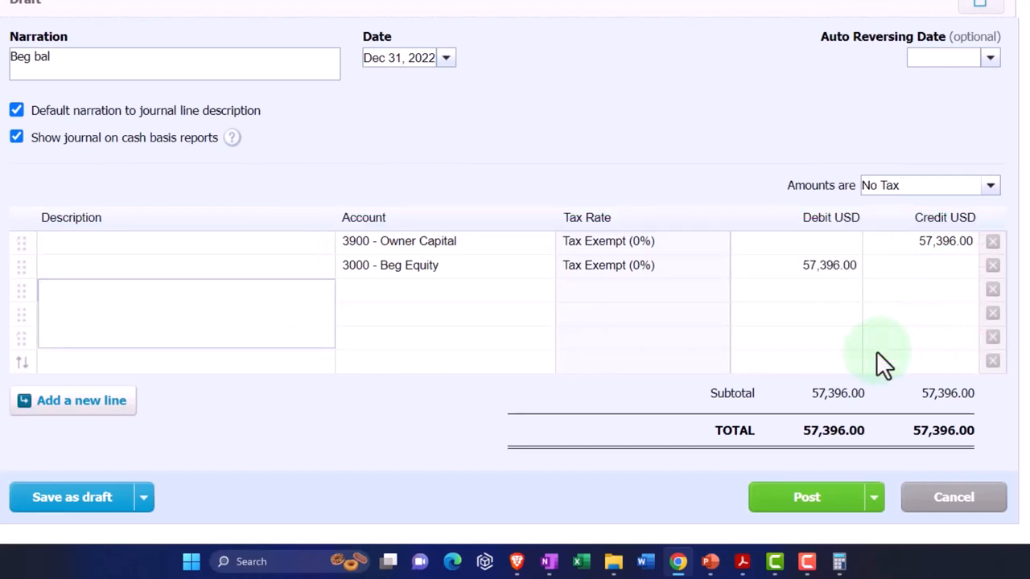
click(806, 495)
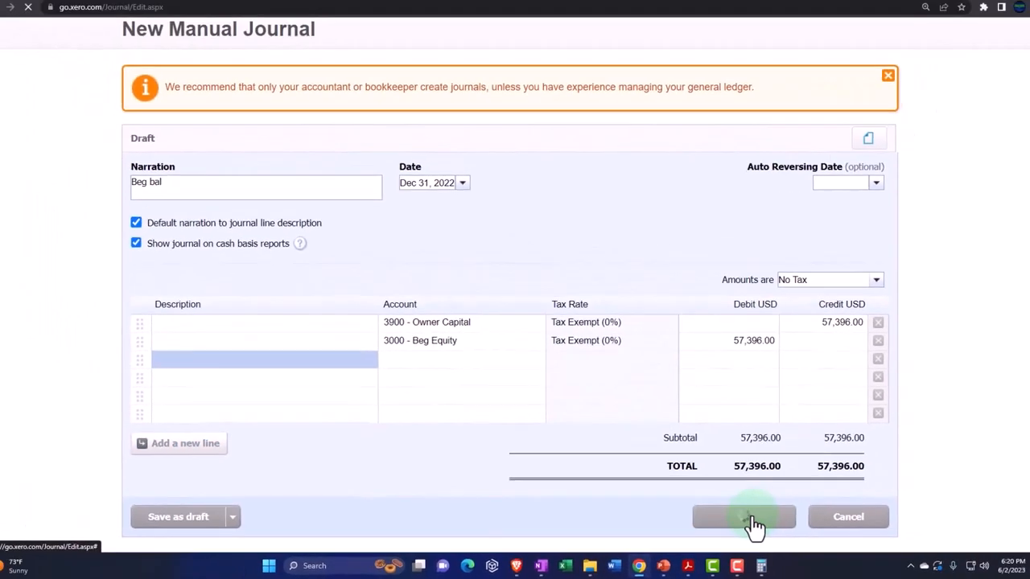
Step: Return to the Balance Sheet and scroll down to the Equity section
click(743, 516)
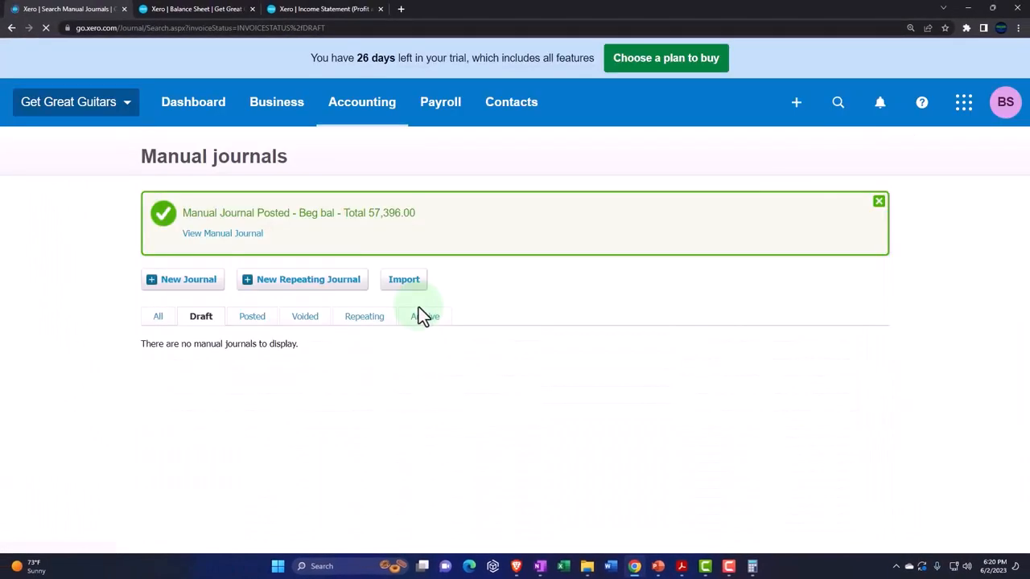
click(193, 10)
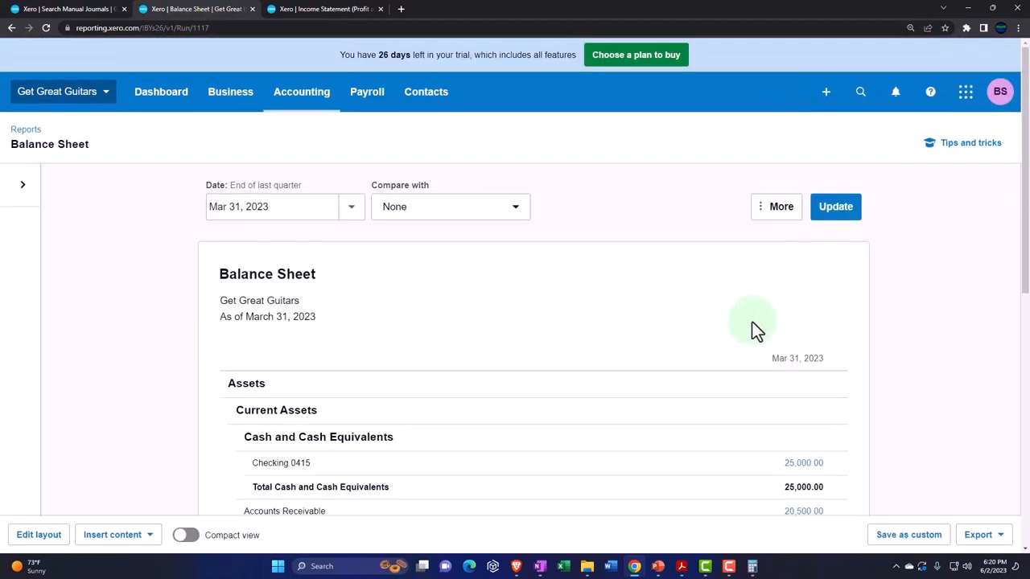
scroll(down, 3)
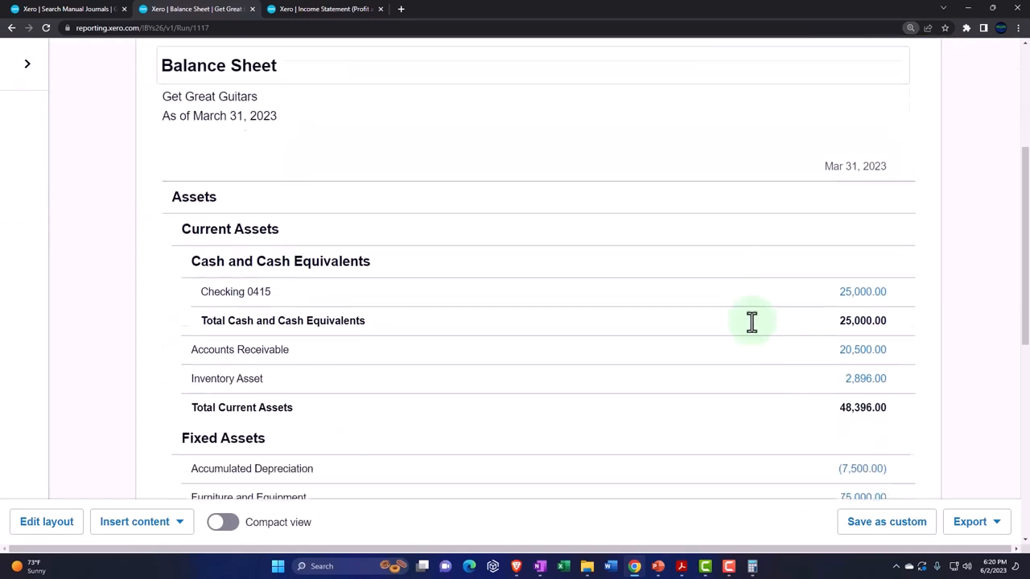
scroll(down, 3)
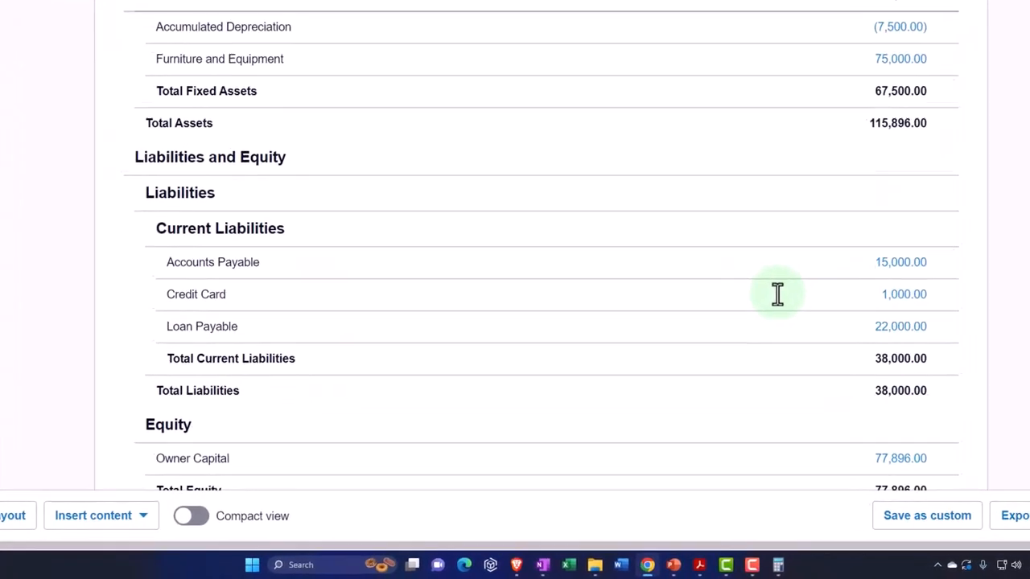
scroll(down, 3)
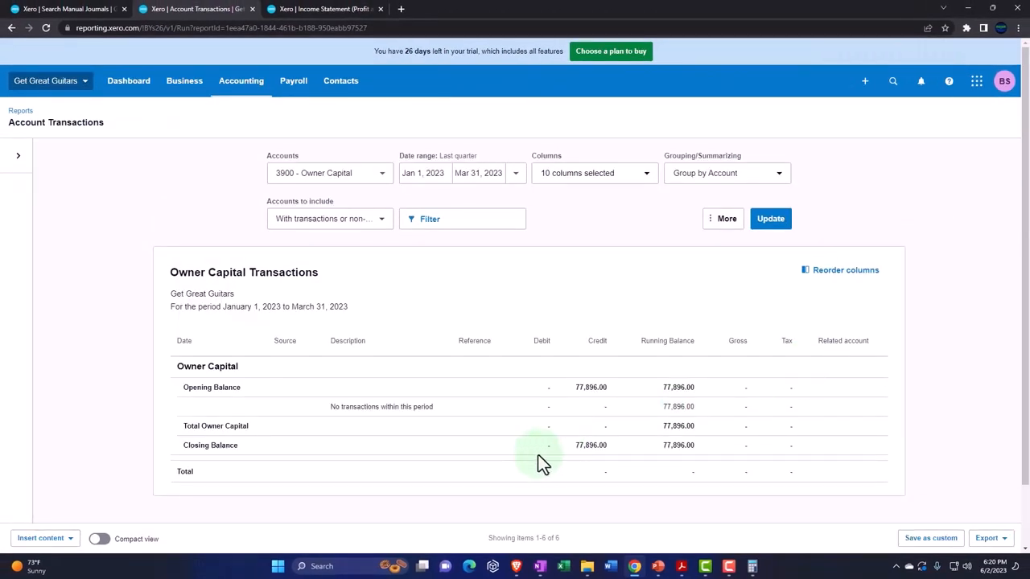
mouse_move(450, 241)
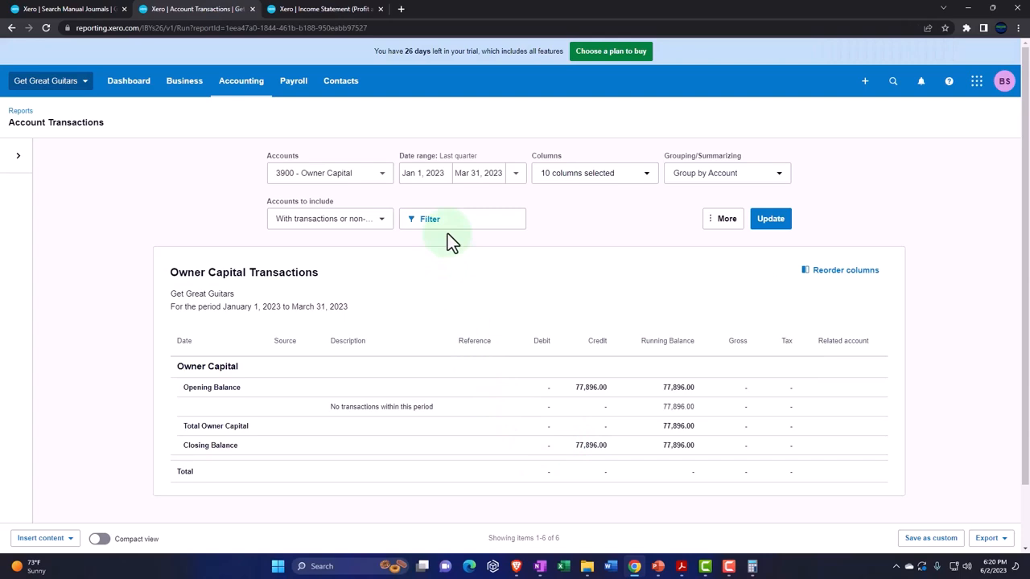
Step: Extend transactions back to Jan 1, 2022 and review Beg bal journal #17 via Journal Options
click(769, 219)
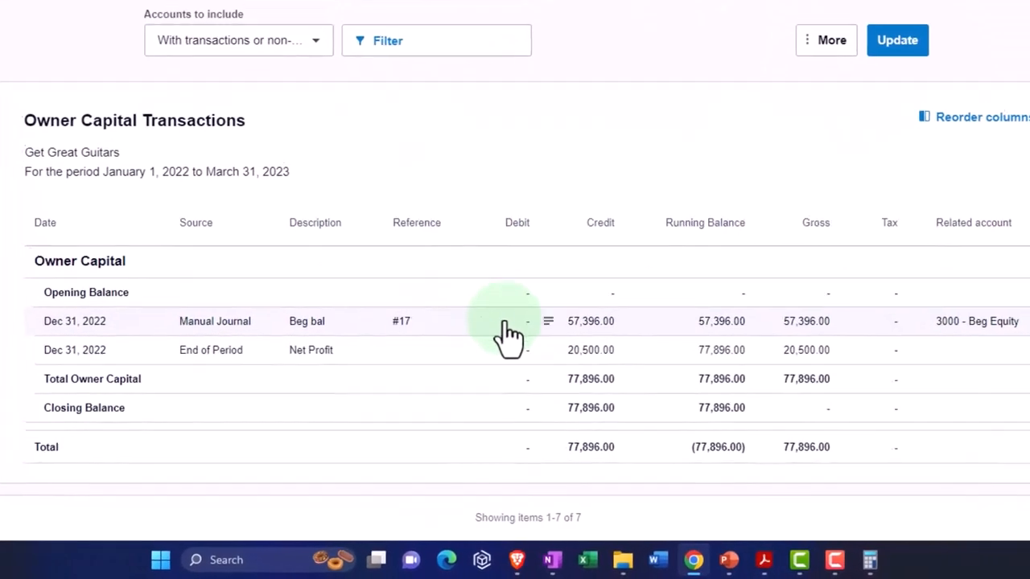
click(401, 322)
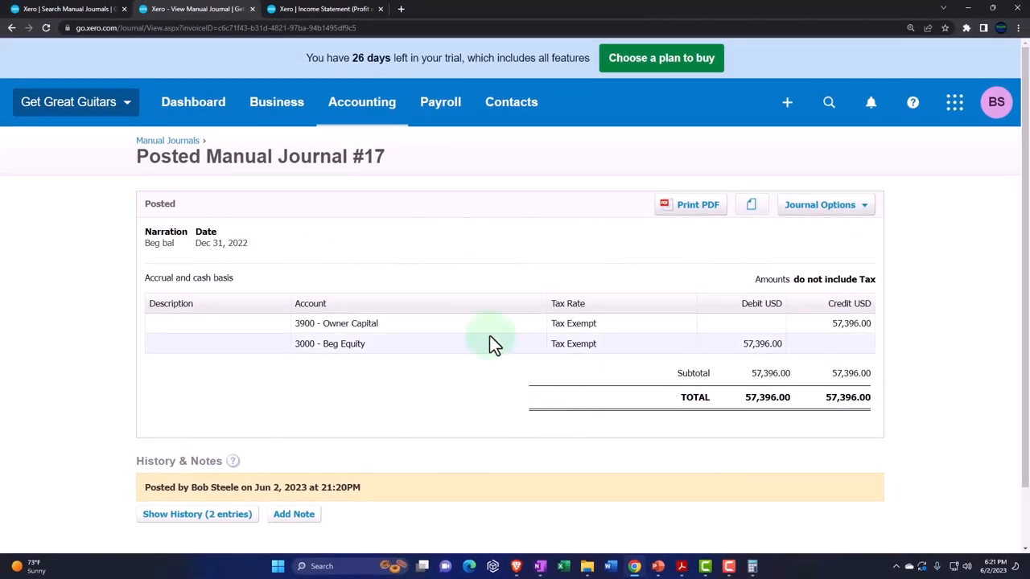
mouse_move(447, 424)
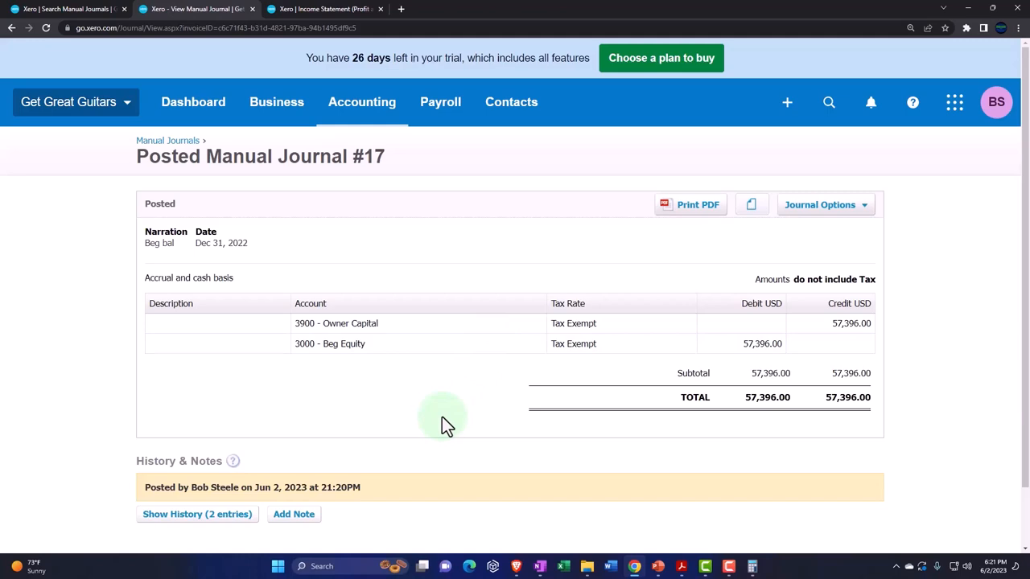
click(824, 204)
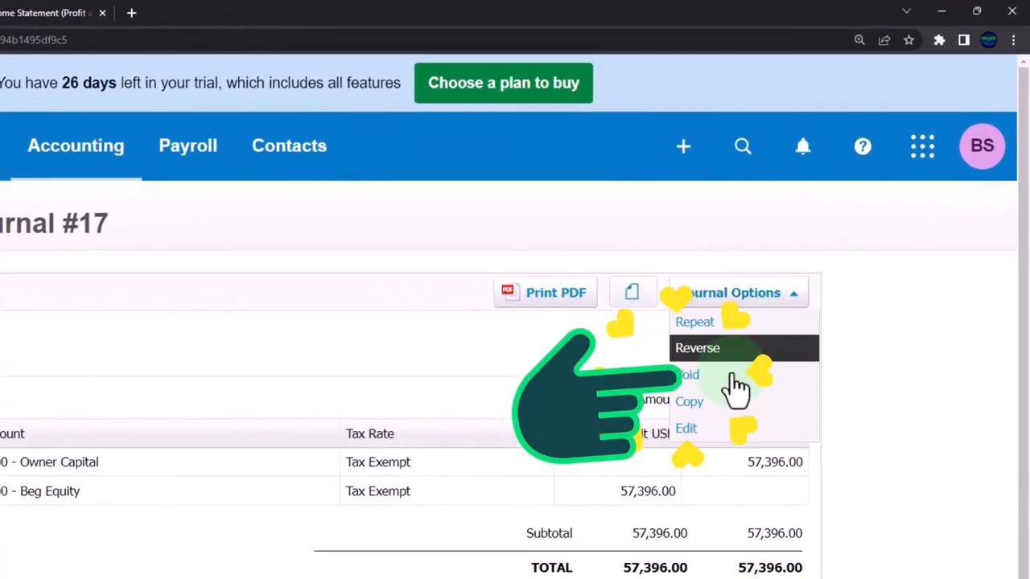
click(685, 428)
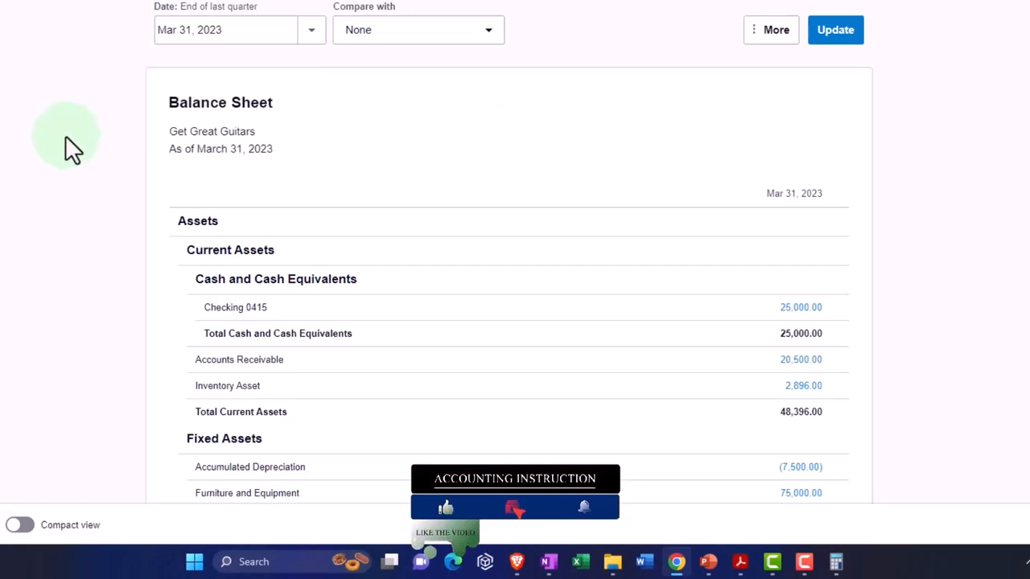
Step: Date the Balance Sheet at End of last fiscal year and review Owner Capital 57,396.00 in Equity
scroll(down, 3)
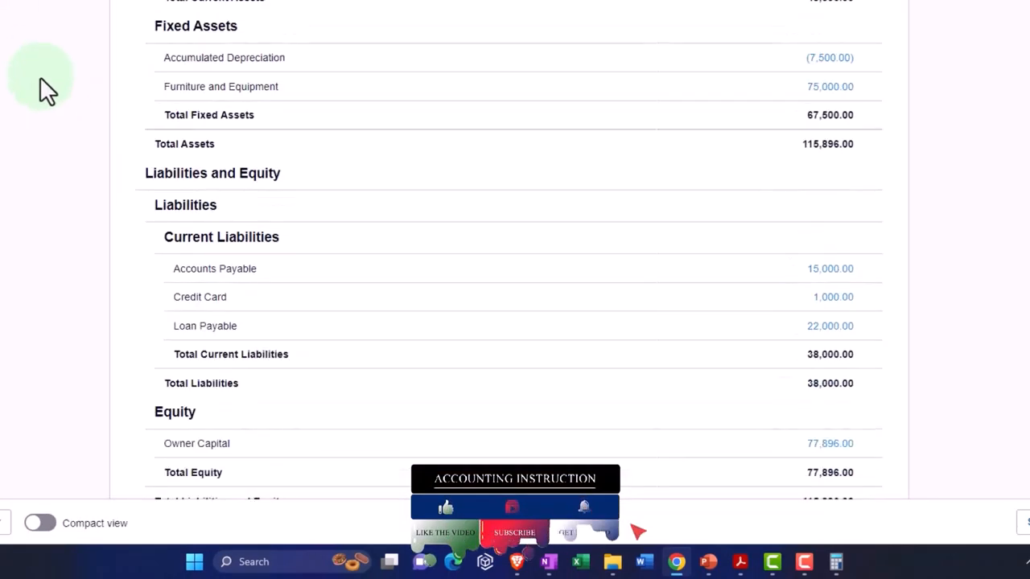
scroll(down, 3)
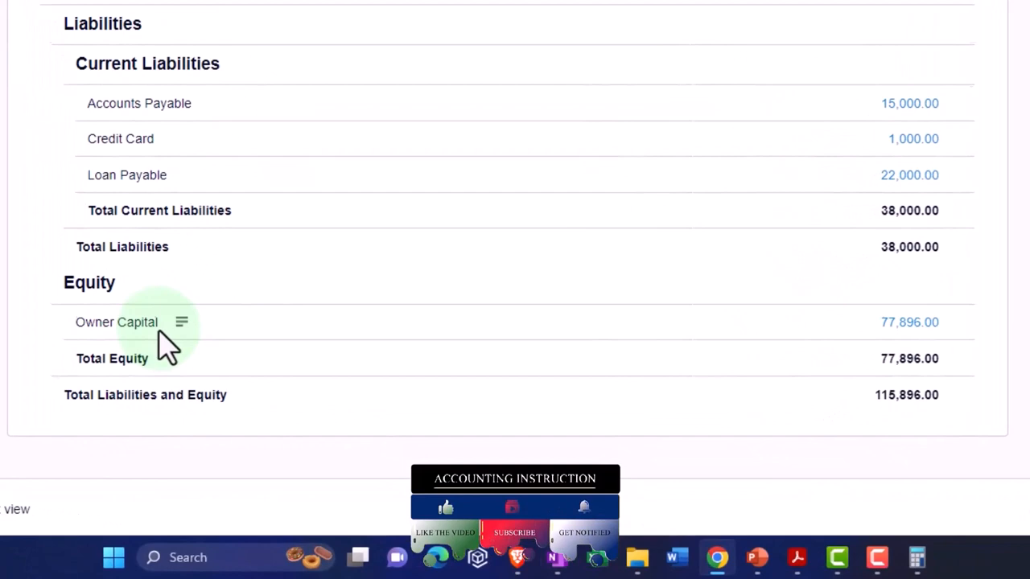
scroll(up, 3)
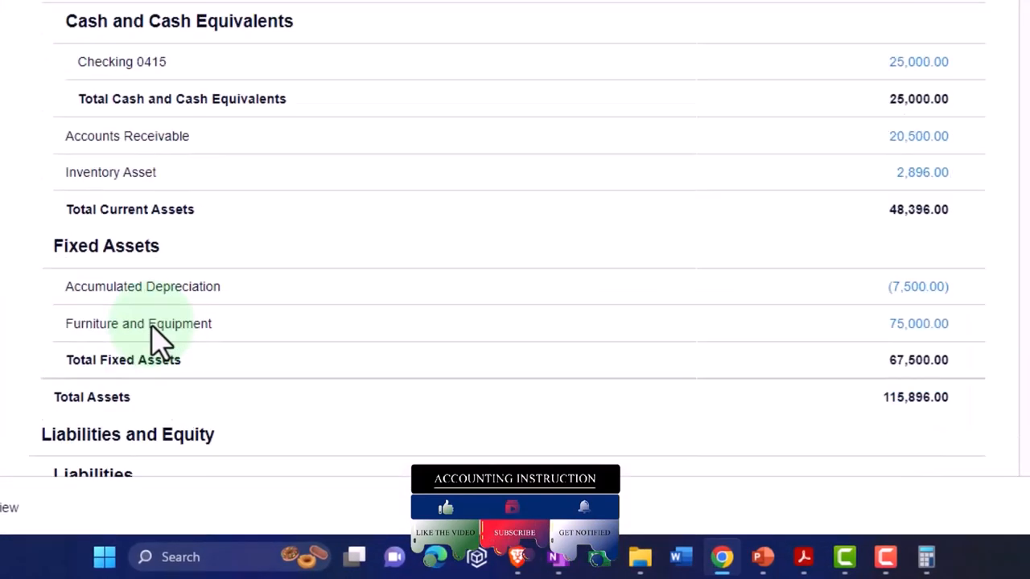
click(351, 16)
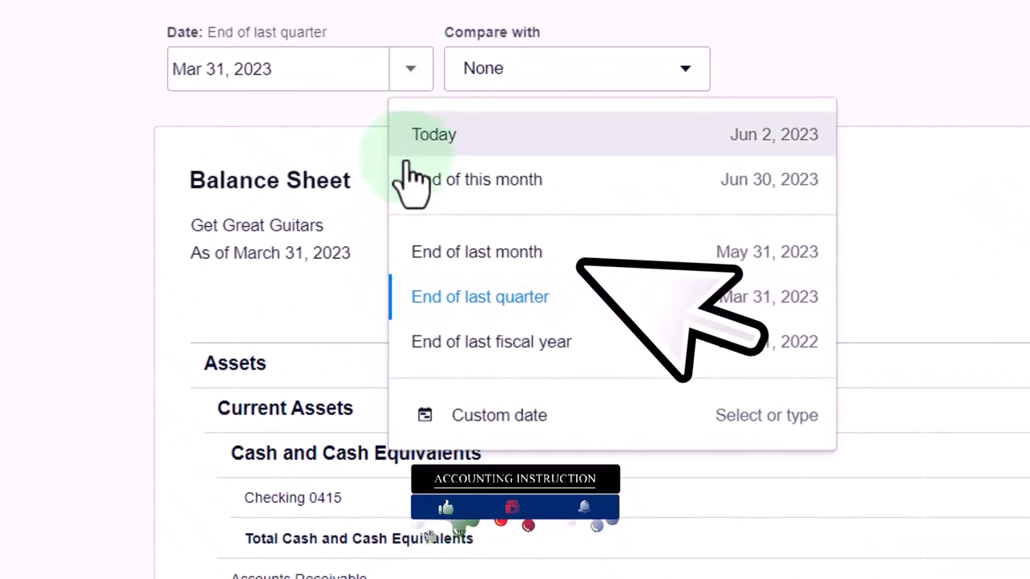
mouse_move(555, 367)
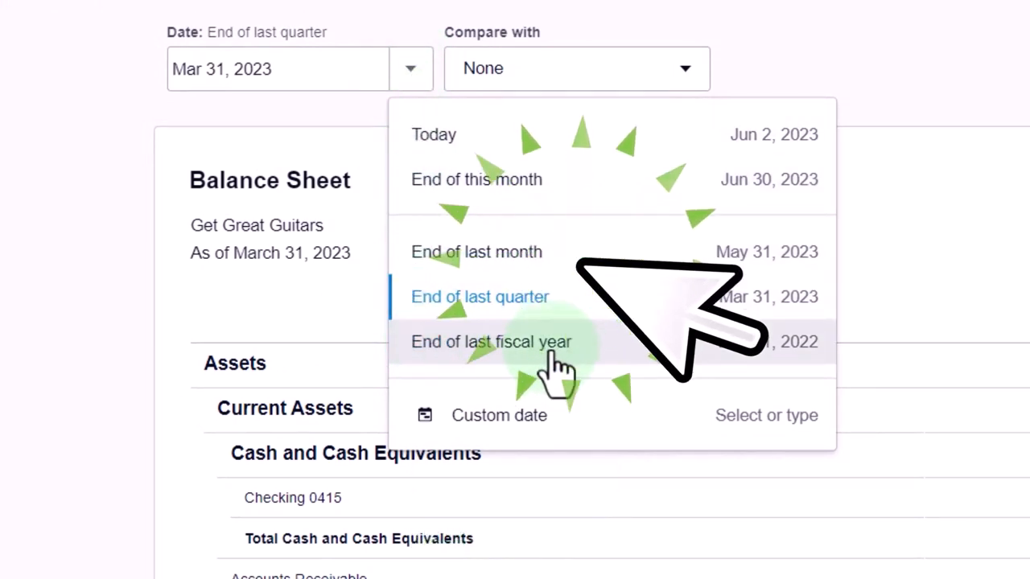
click(491, 342)
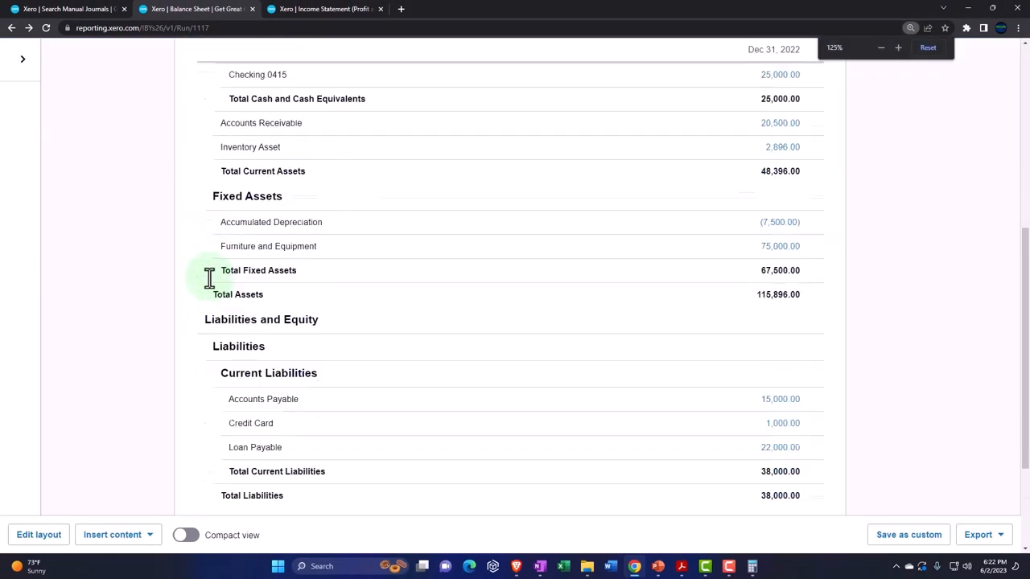
scroll(down, 3)
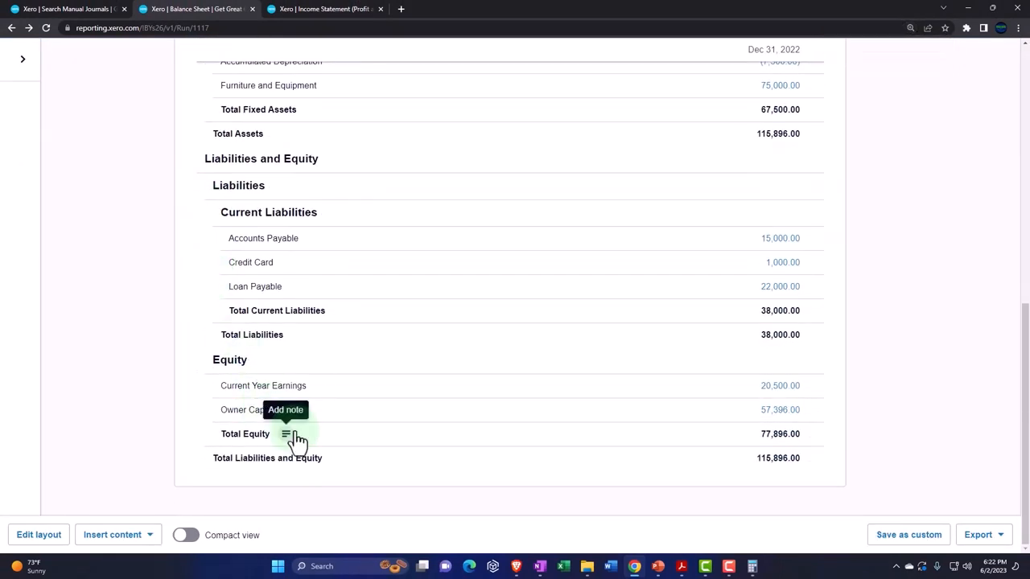
mouse_move(367, 411)
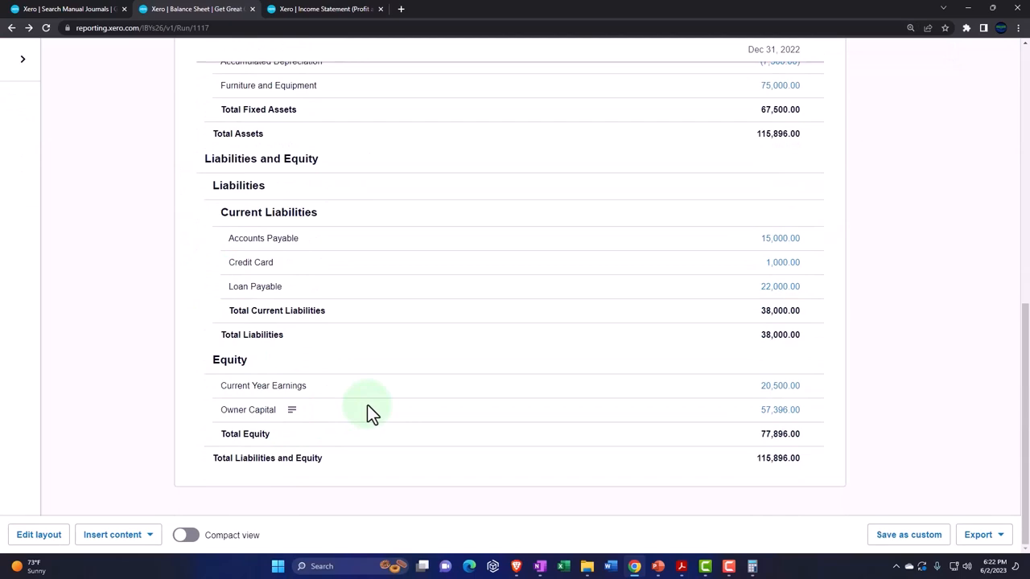
mouse_move(779, 386)
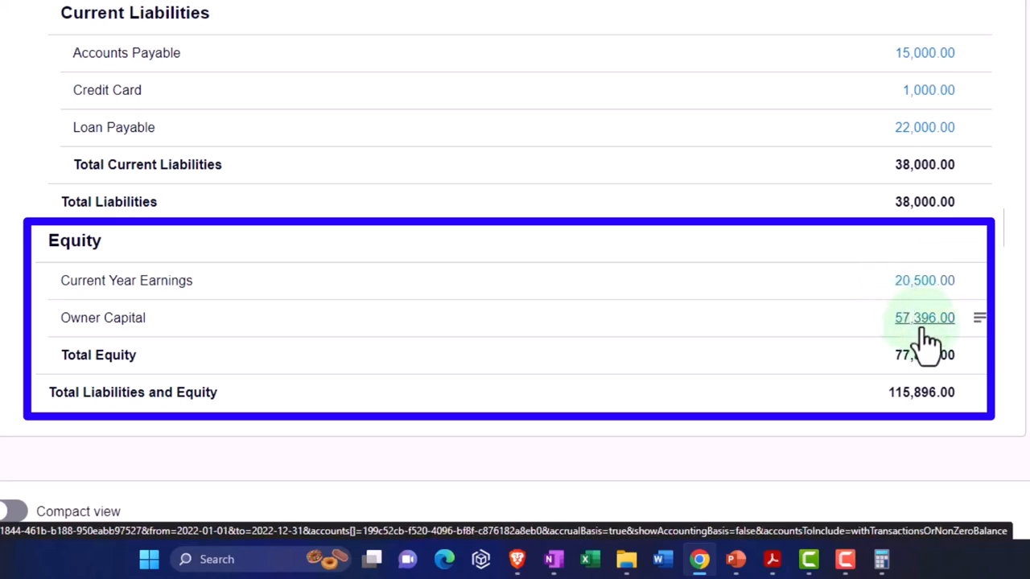
mouse_move(925, 350)
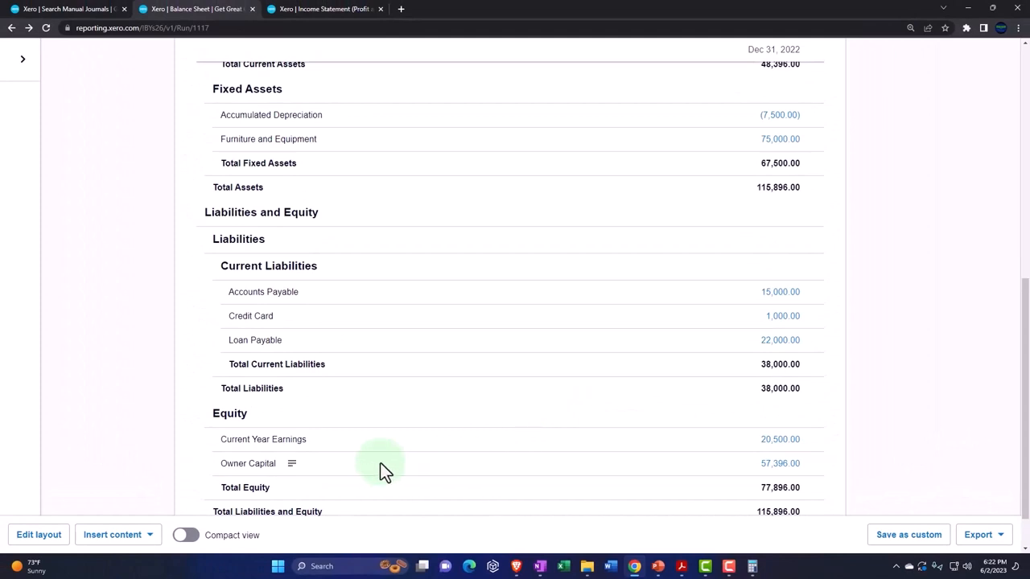
scroll(up, 3)
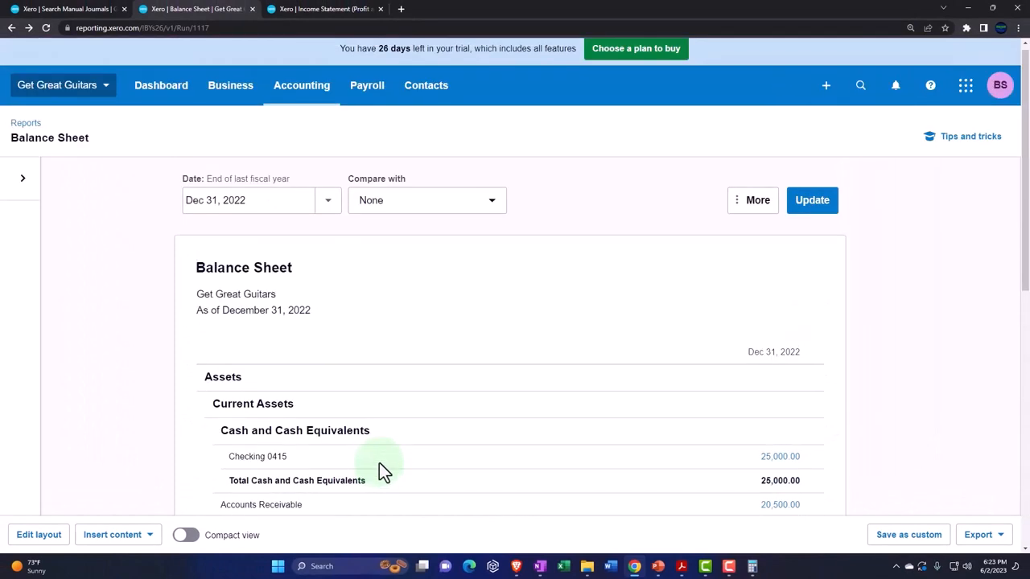
click(328, 199)
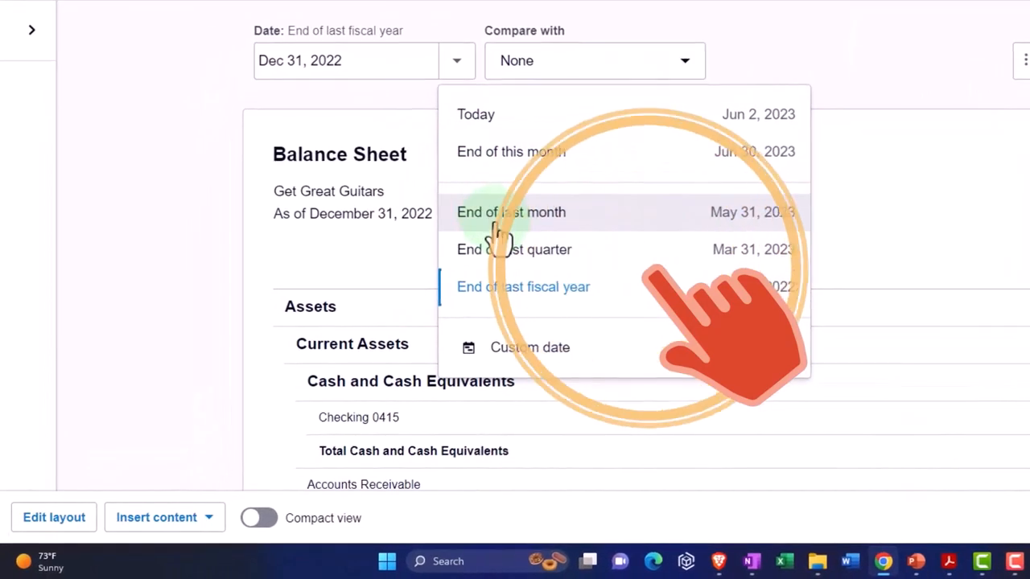
click(512, 213)
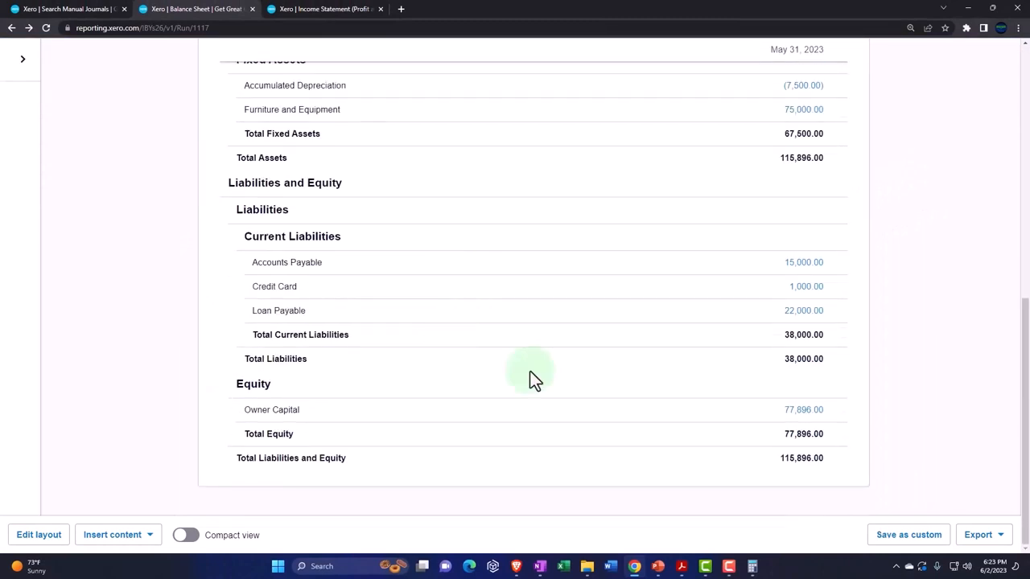
mouse_move(791, 418)
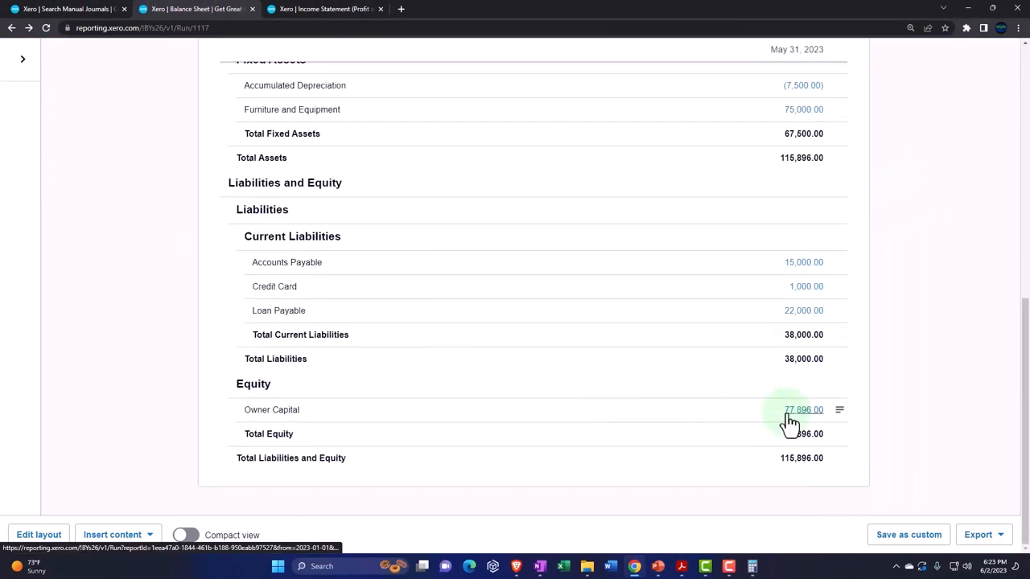
mouse_move(608, 410)
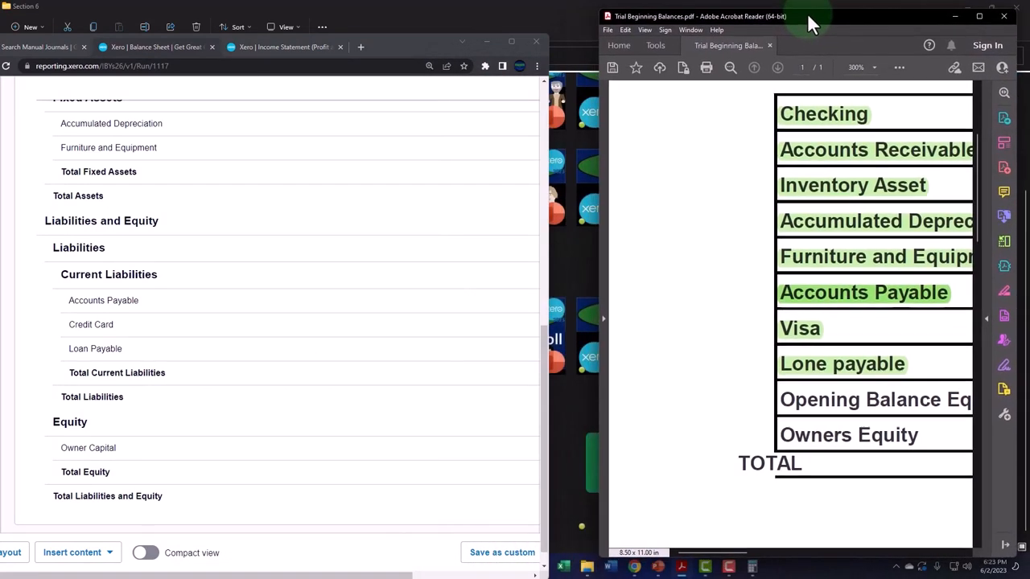
mouse_move(869, 512)
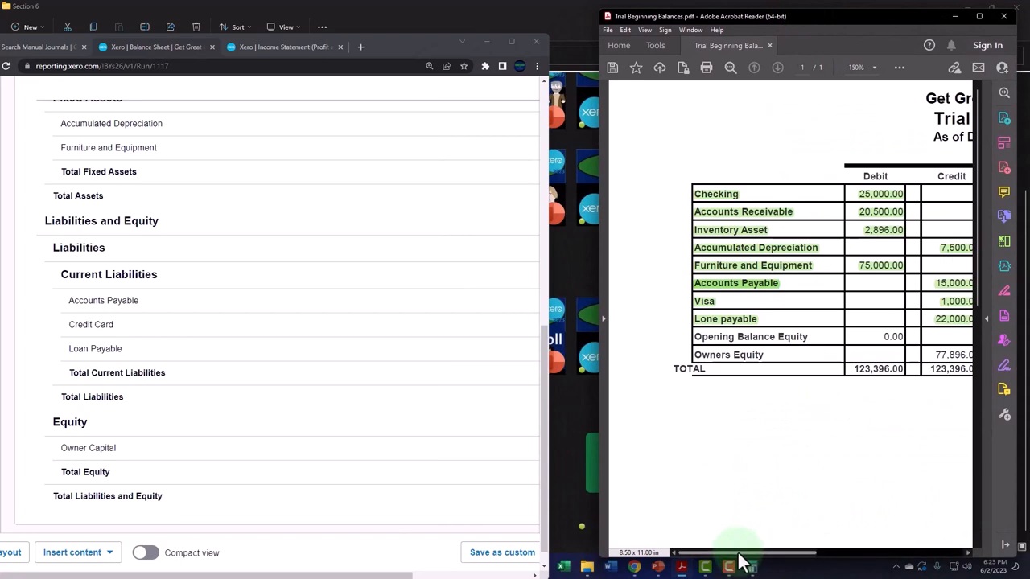
Step: Resize the split and compare the trial balance PDF figures against the Xero balance sheet
scroll(left, 3)
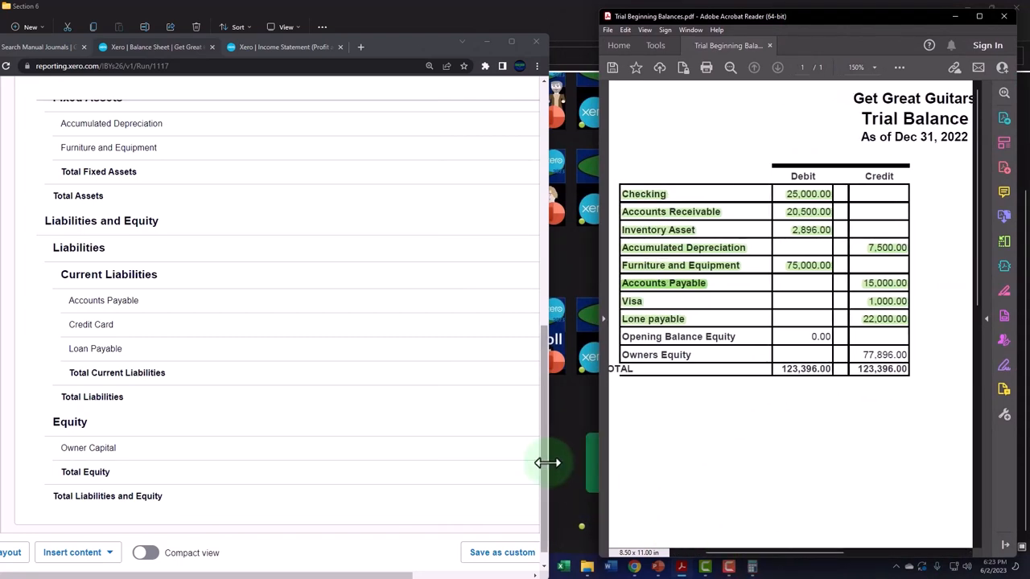
drag(547, 462, 614, 462)
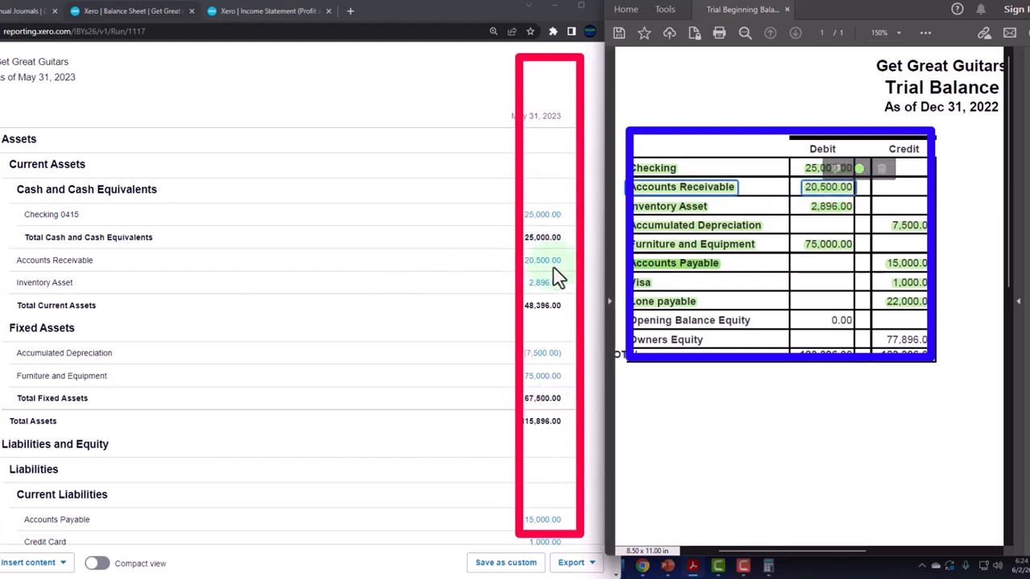
click(830, 206)
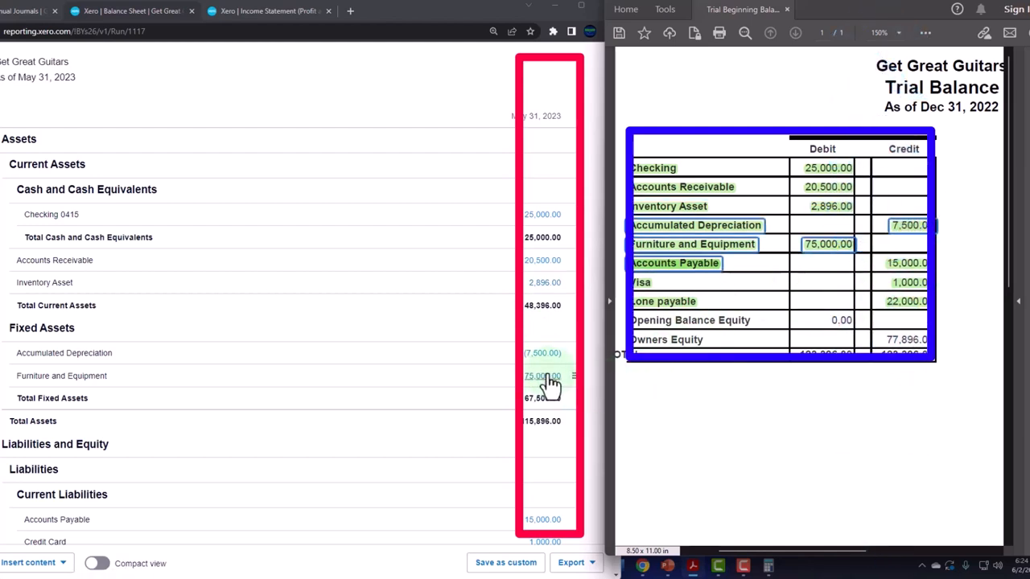
scroll(down, 3)
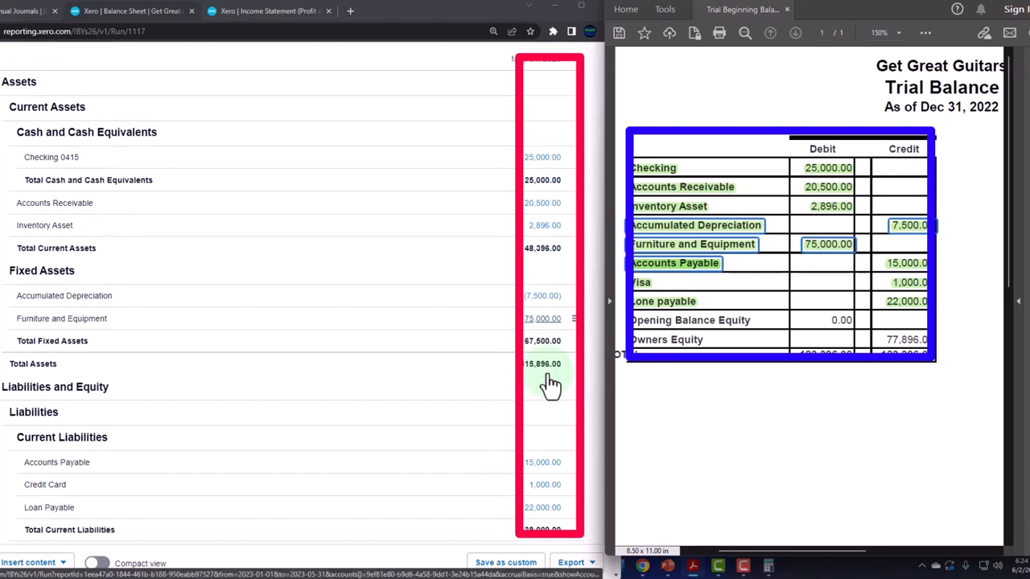
scroll(down, 3)
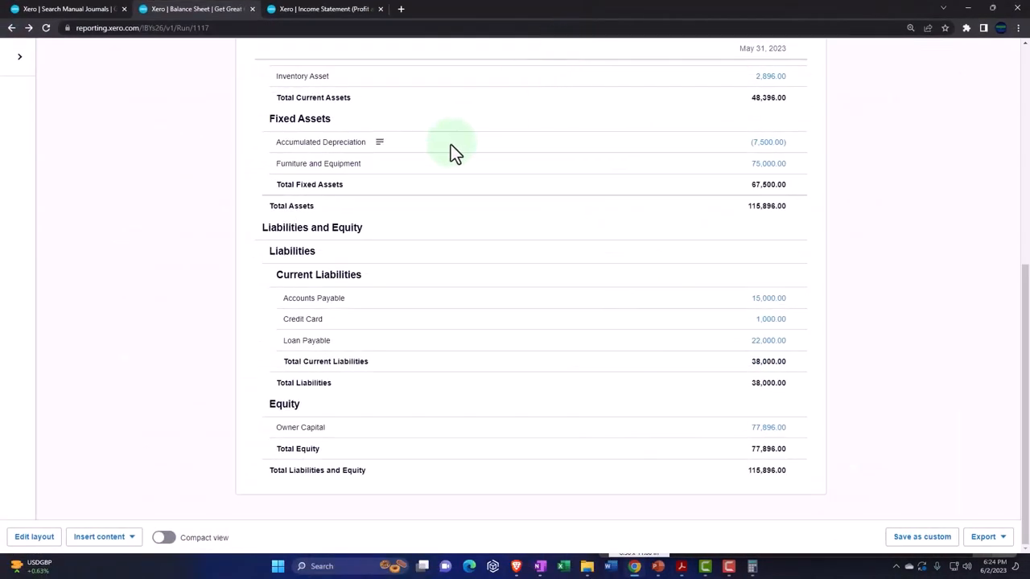
Step: Search 'trial' in Reports and open the Trial Balance report
click(325, 9)
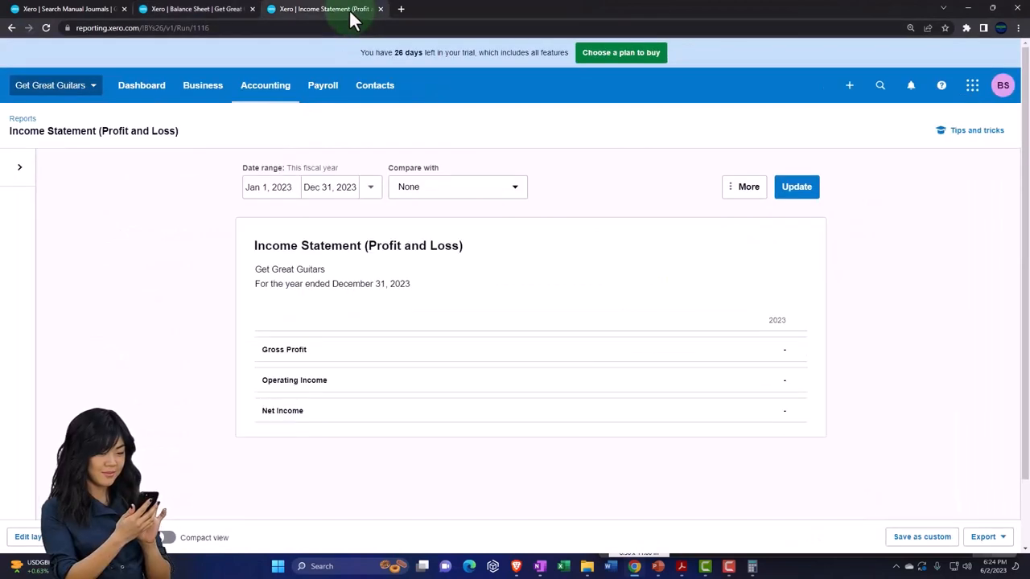
mouse_move(373, 85)
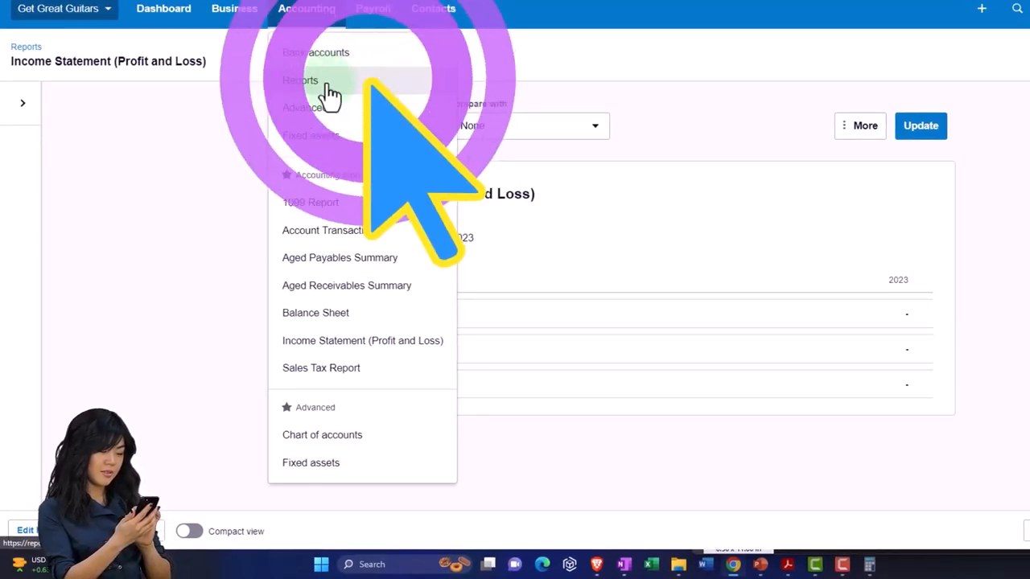
click(299, 80)
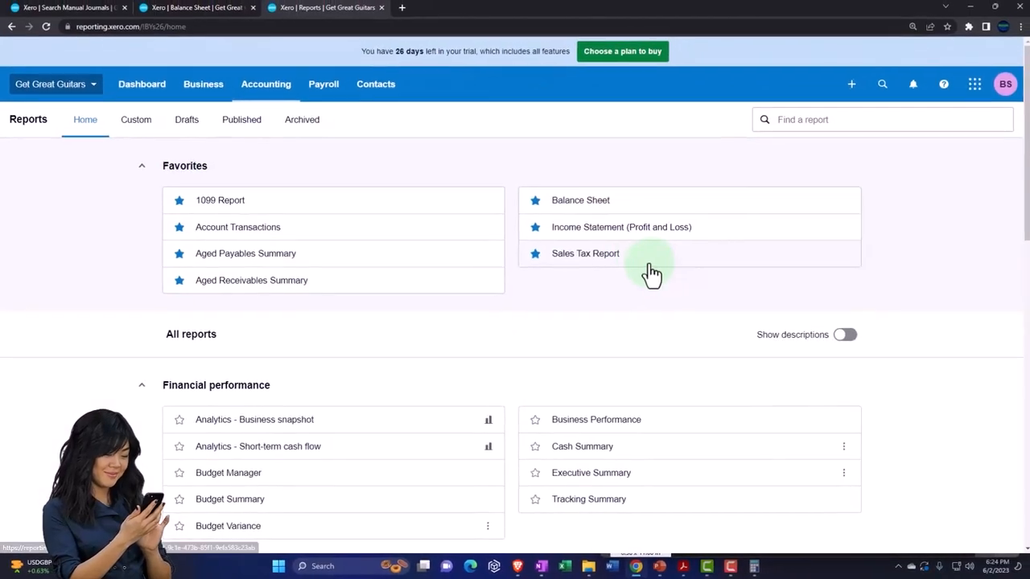
text(trial)
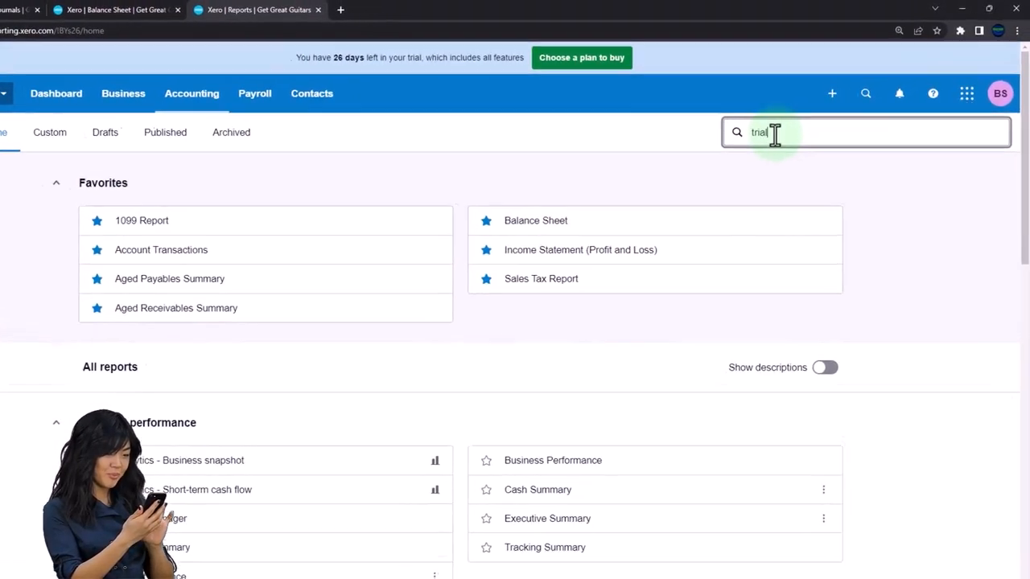
text(trial)
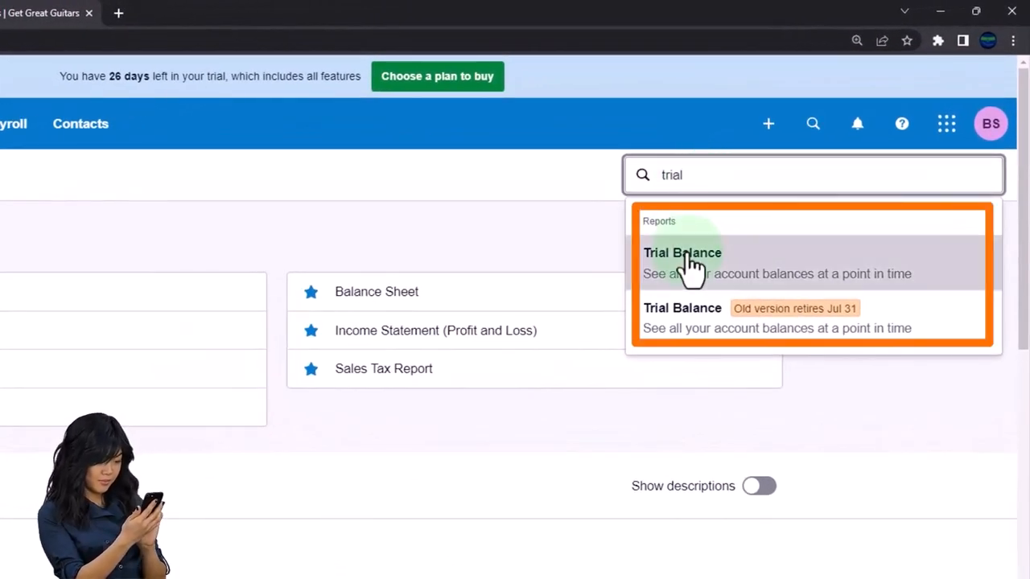
click(682, 252)
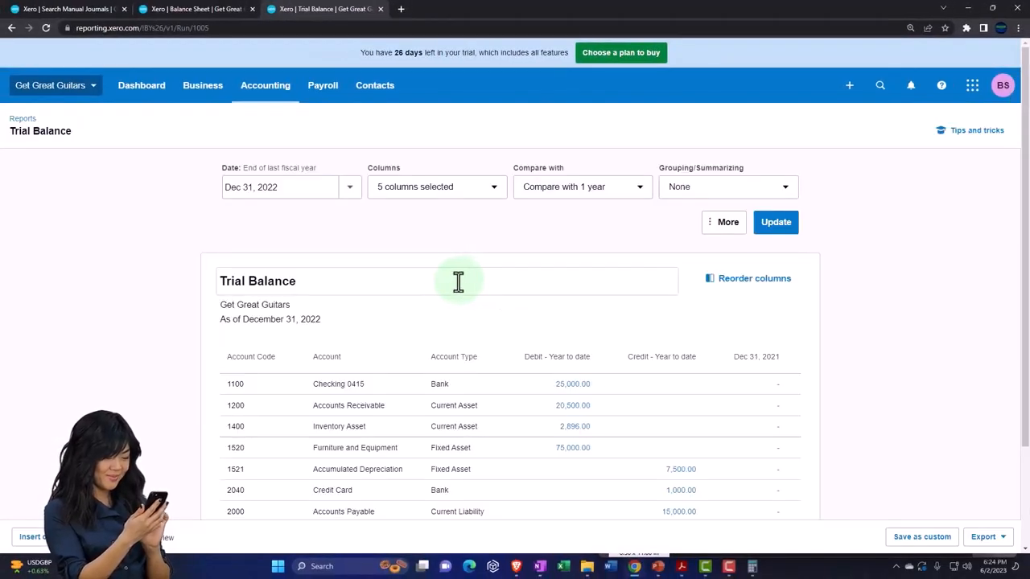
scroll(down, 3)
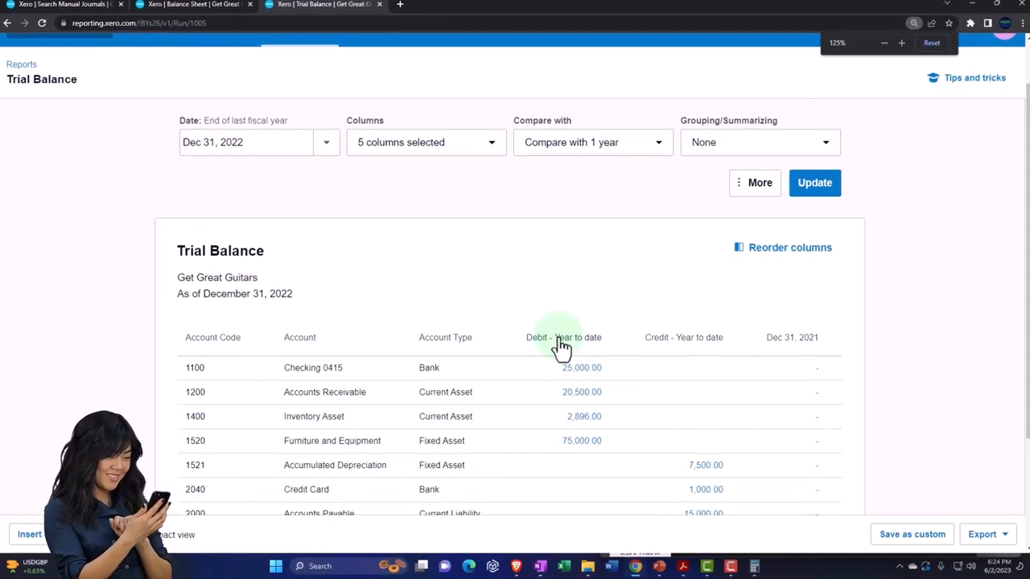
scroll(down, 3)
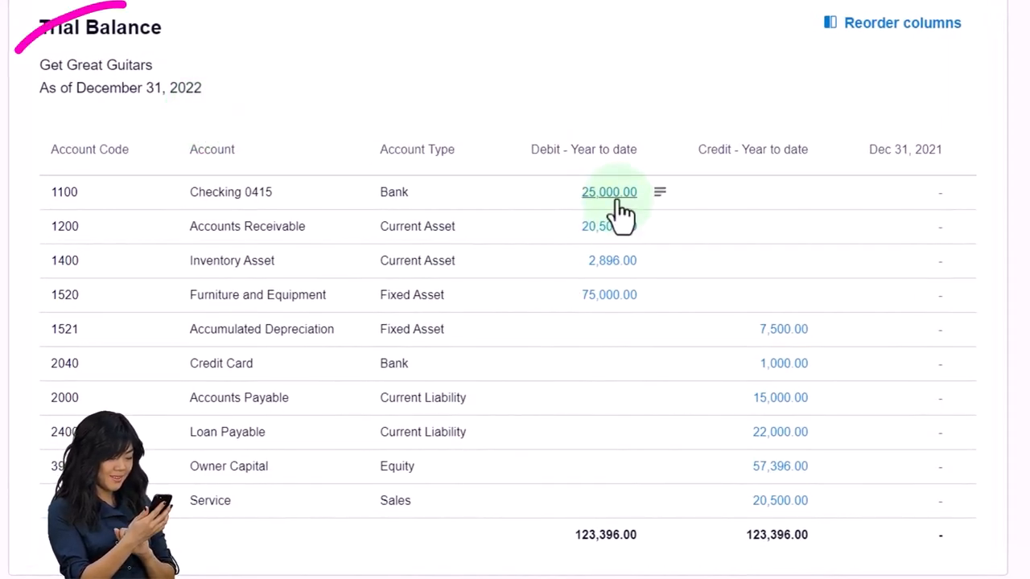
mouse_move(608, 295)
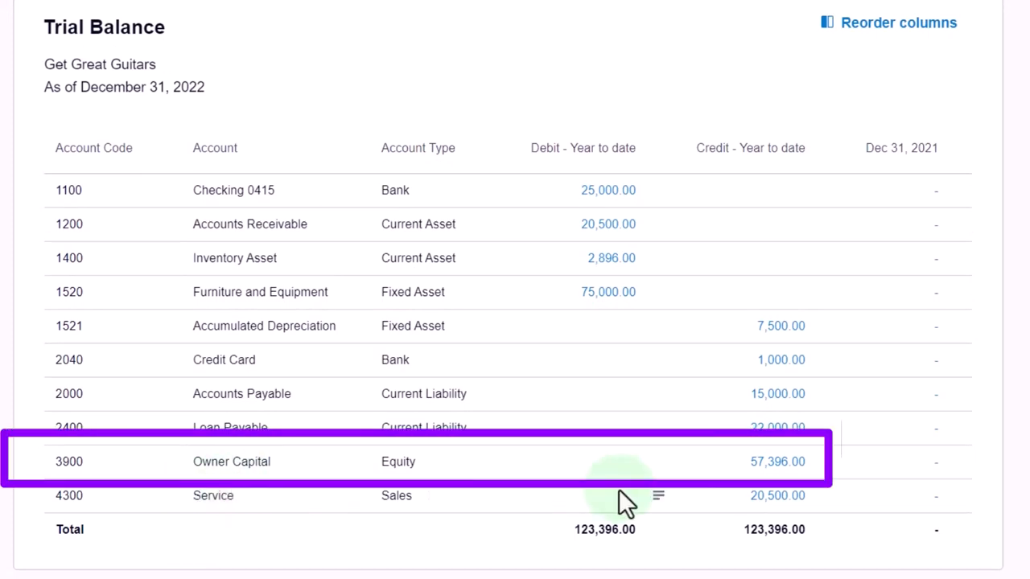
mouse_move(785, 491)
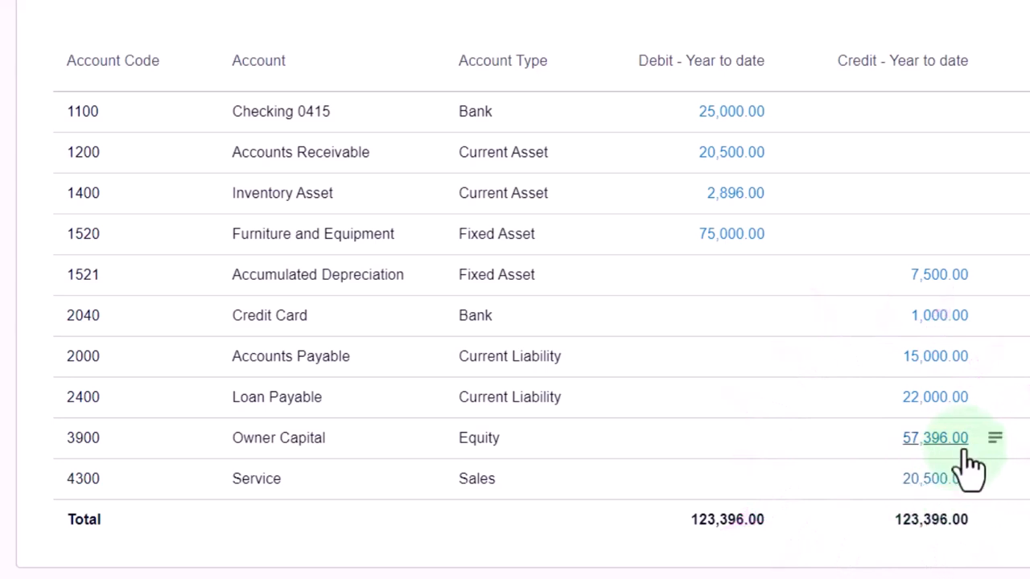
mouse_move(624, 451)
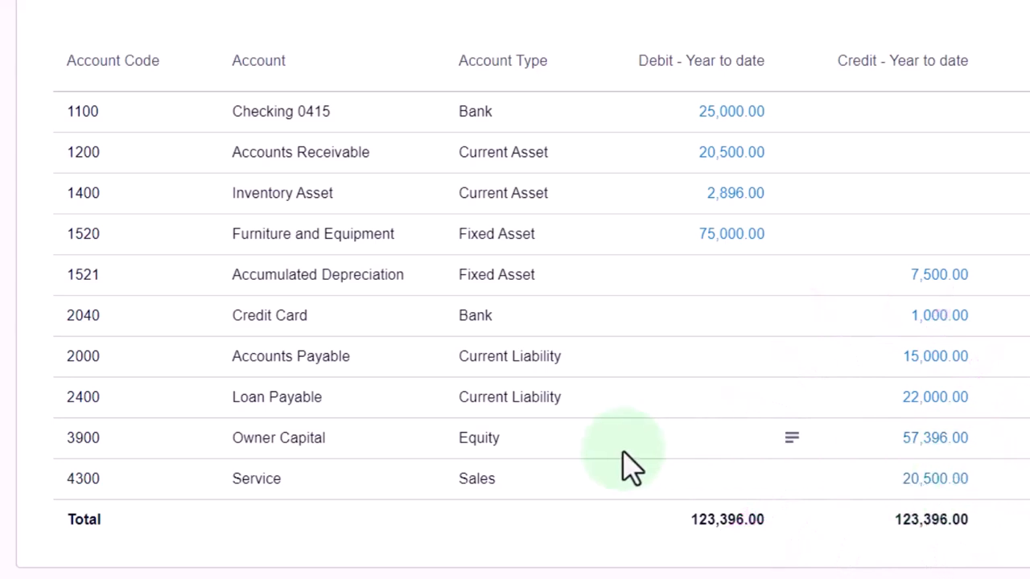
scroll(up, 3)
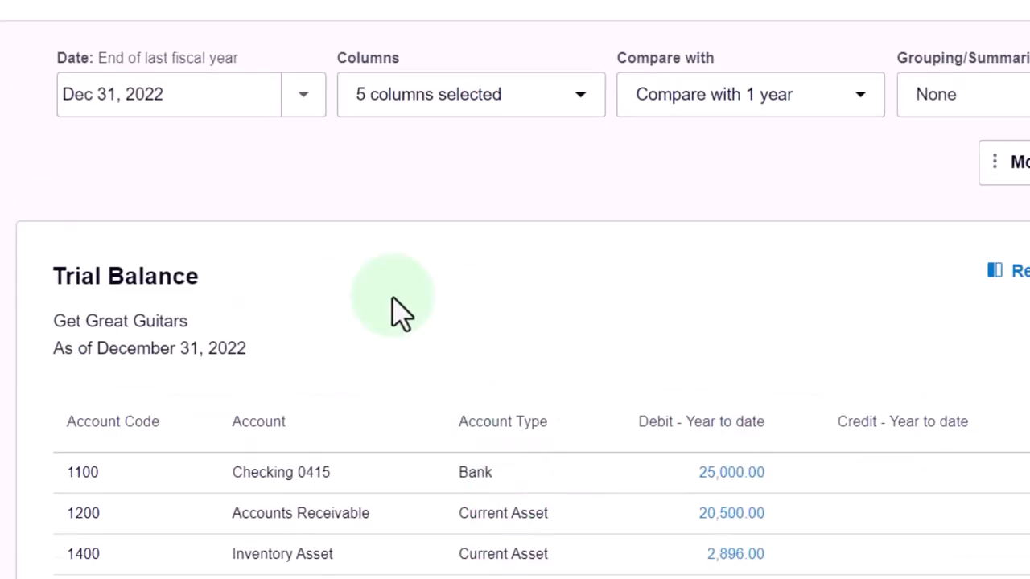
Step: Date the Trial Balance at End of last month and review Owner Capital 77,896.00
click(302, 93)
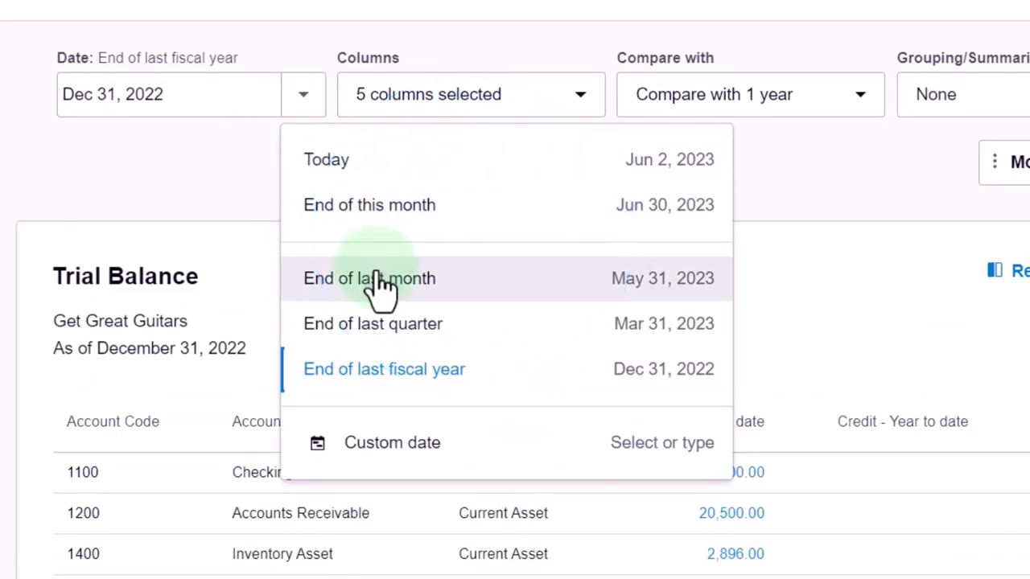
click(370, 277)
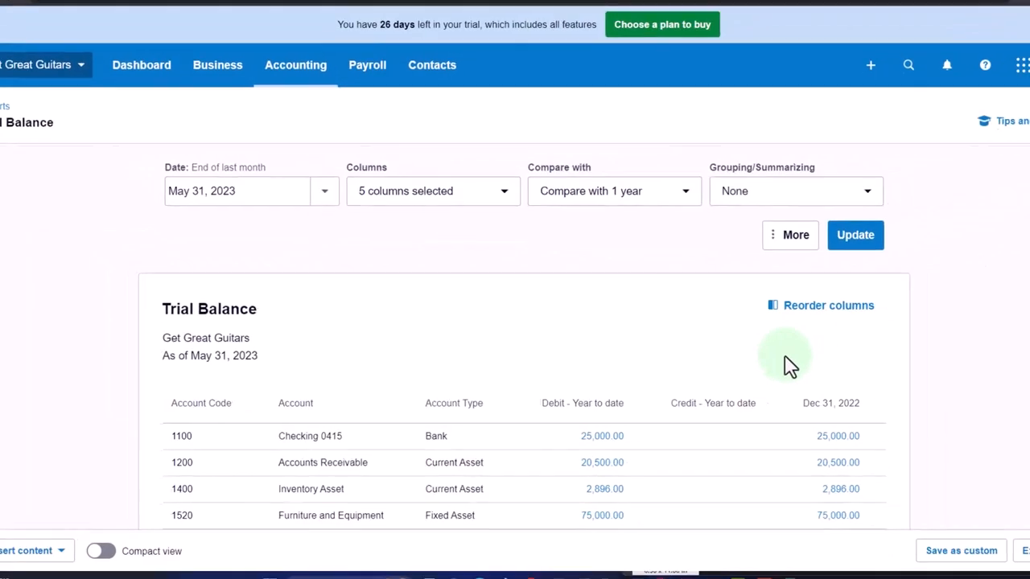
scroll(down, 3)
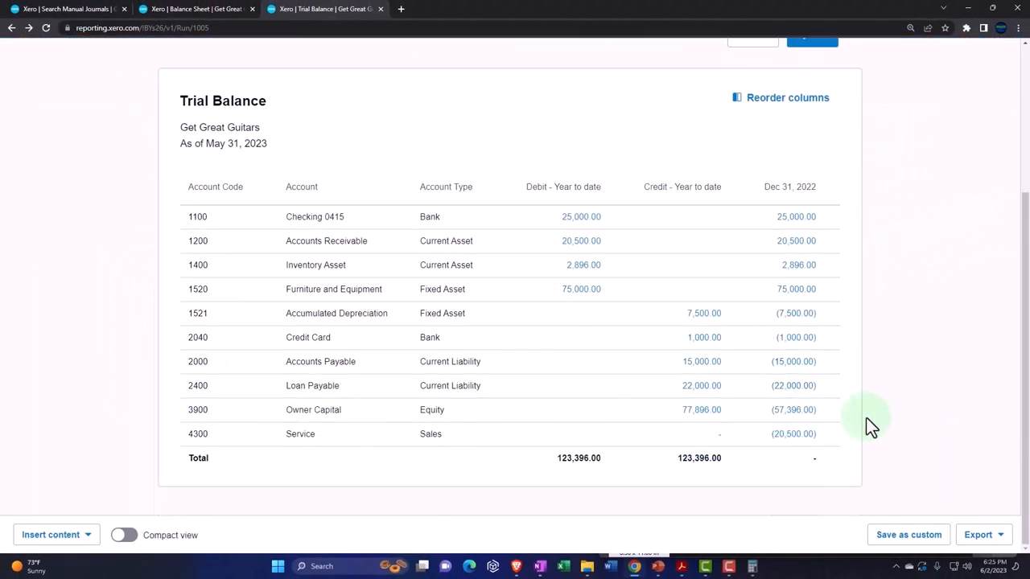
mouse_move(576, 475)
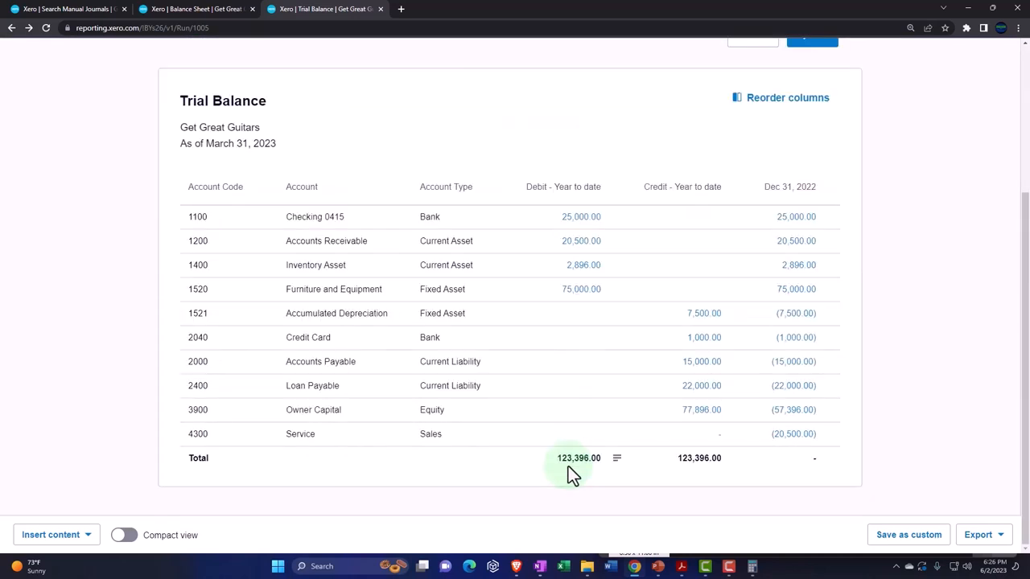
mouse_move(740, 286)
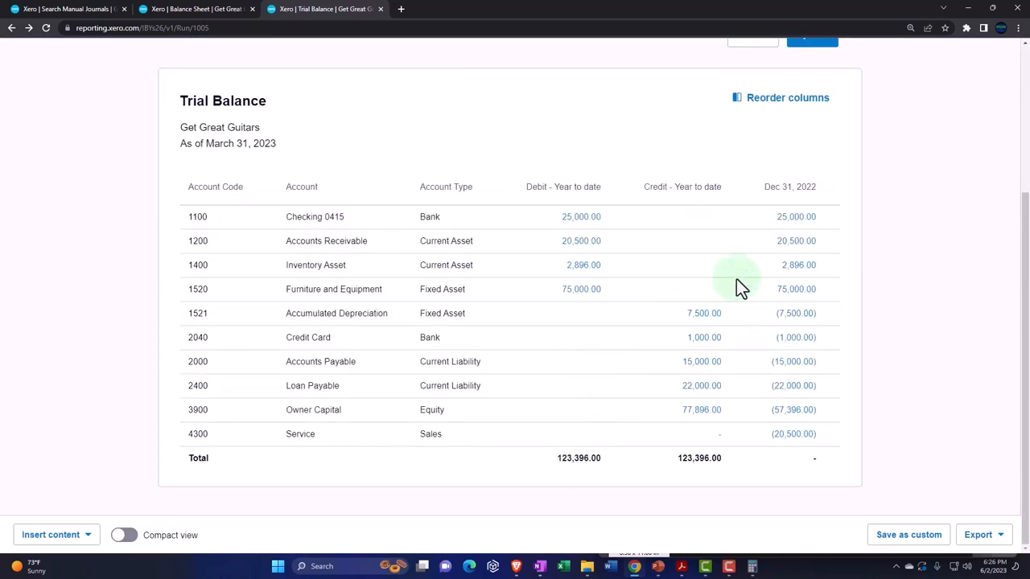
scroll(up, 3)
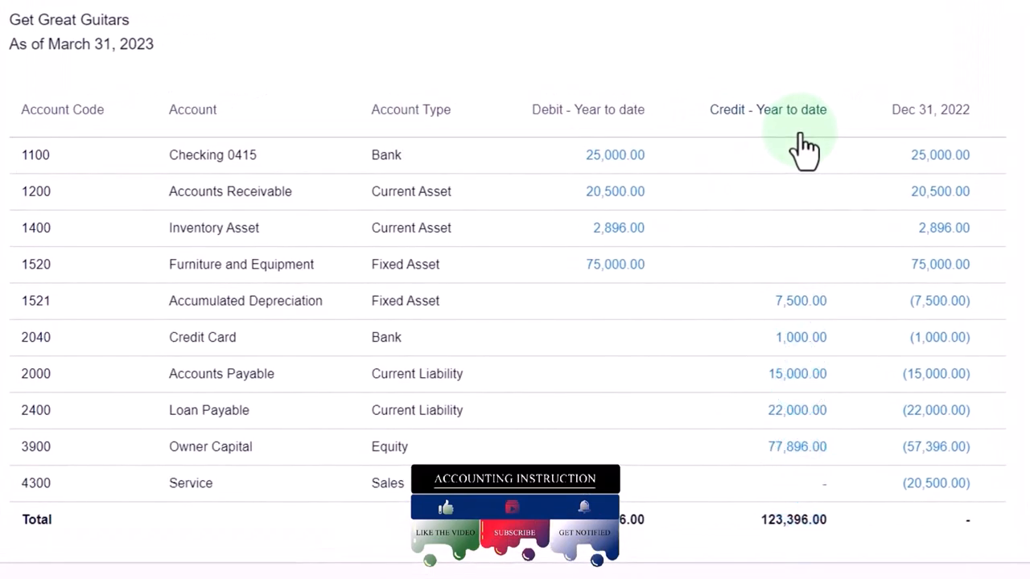
mouse_move(904, 148)
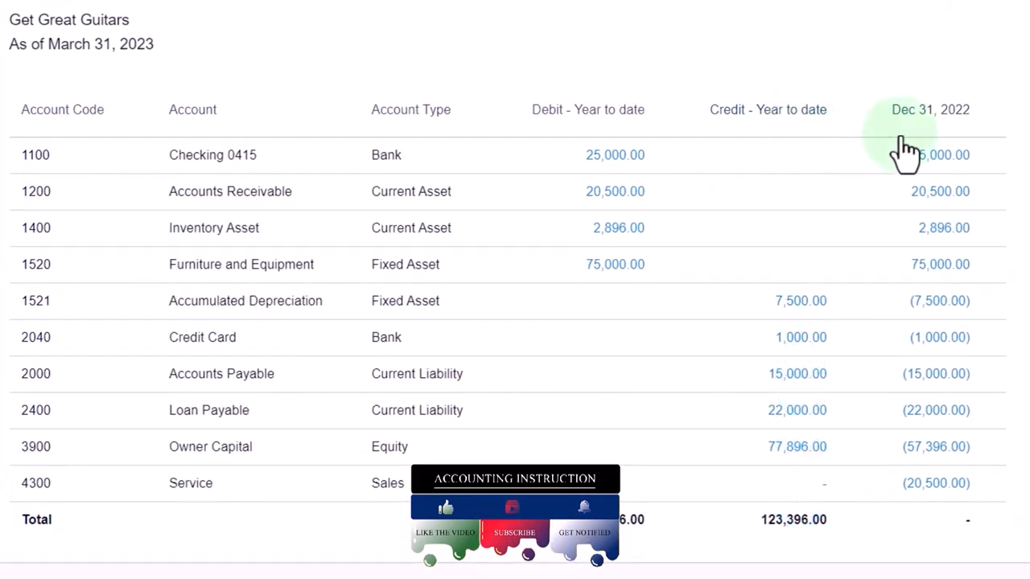
mouse_move(995, 154)
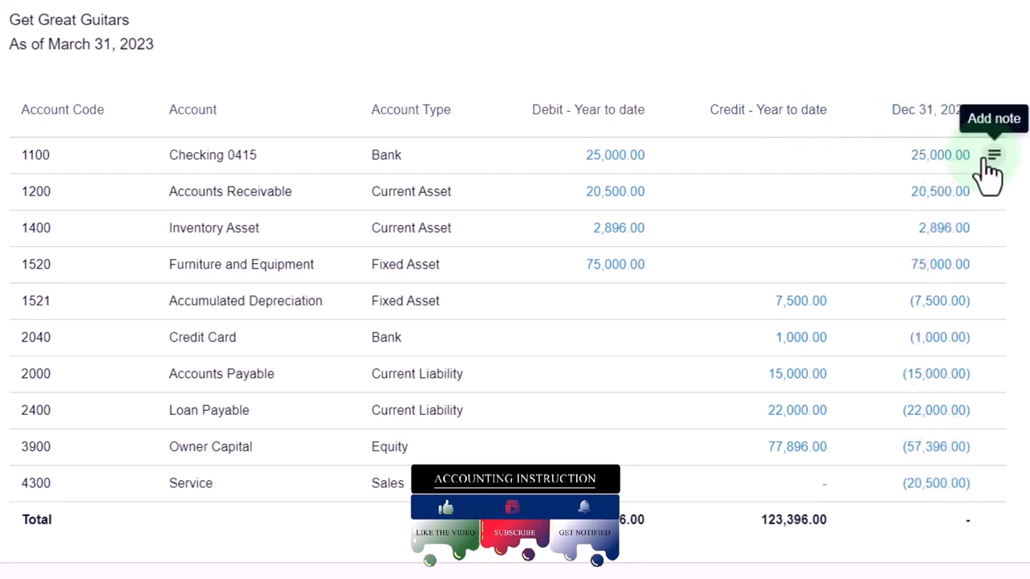
mouse_move(958, 309)
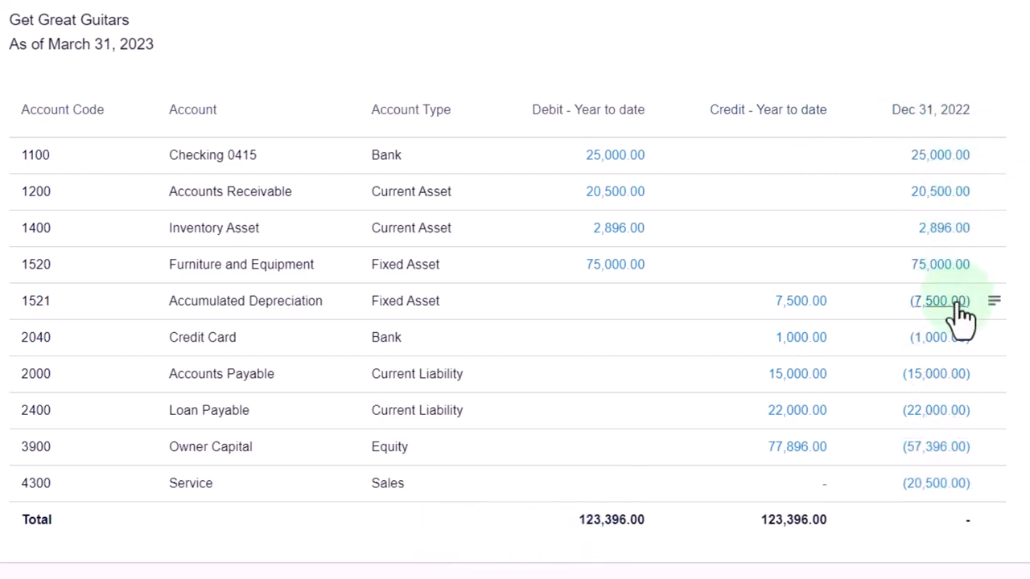
mouse_move(942, 314)
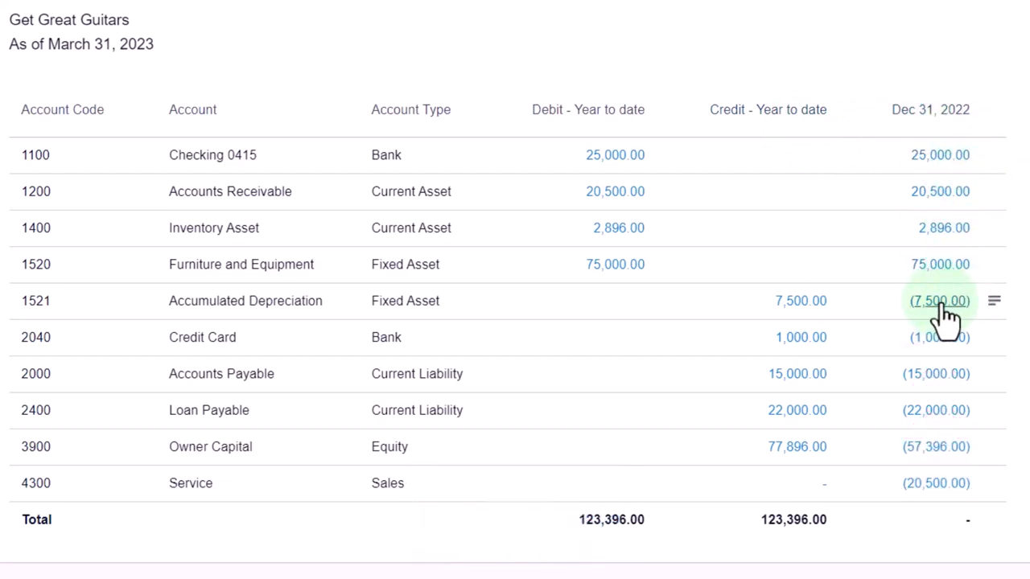